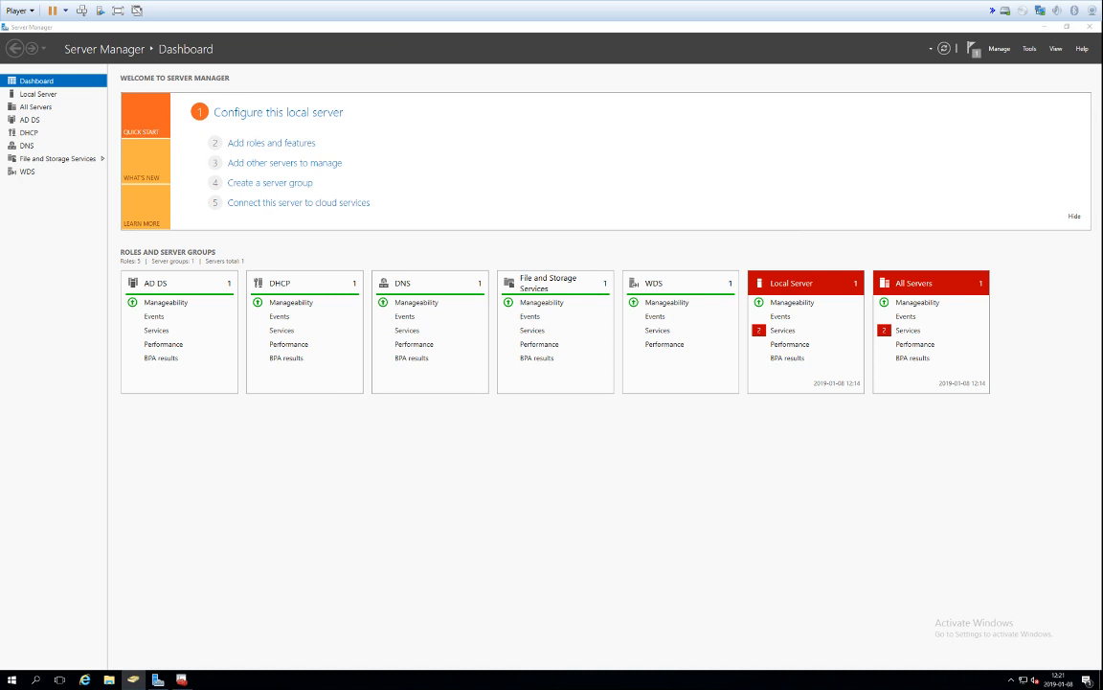
pyautogui.moveTo(901, 384)
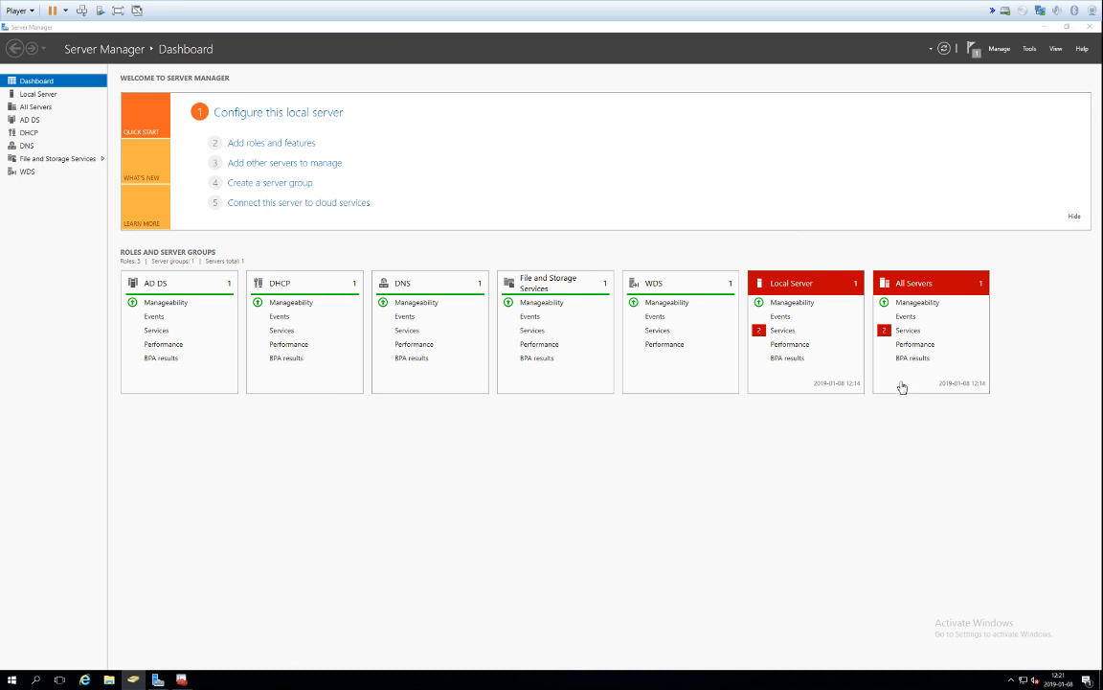
pyautogui.moveTo(1000, 53)
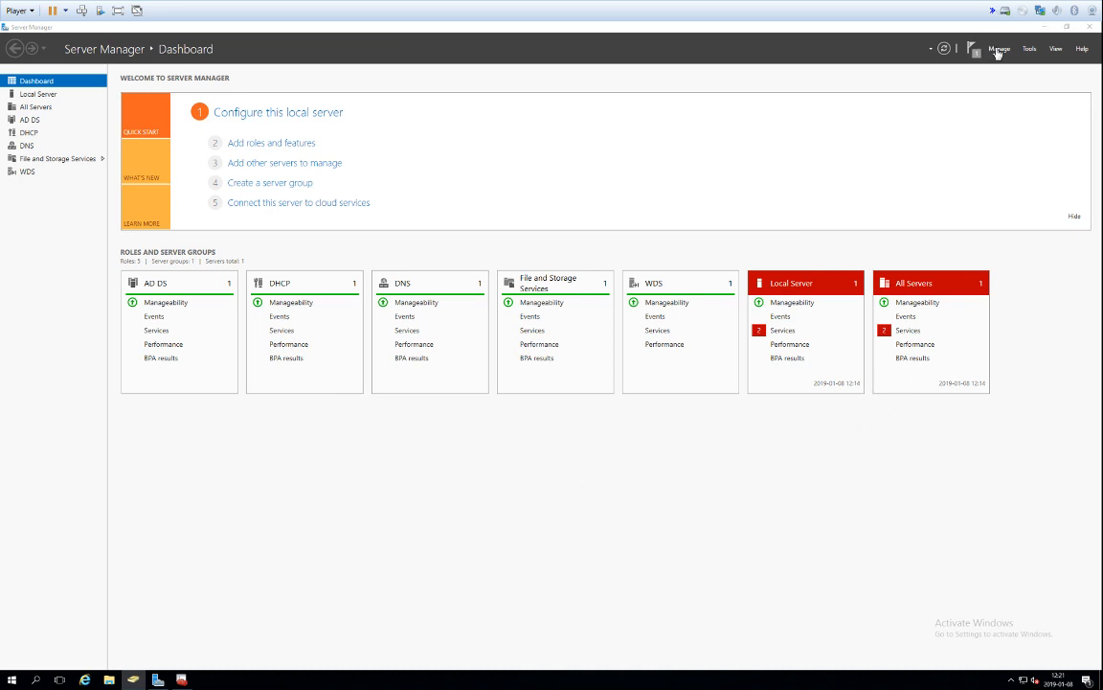
# Step: Start the Add Roles and Features wizard and proceed to the Features page for this server
pyautogui.click(998, 48)
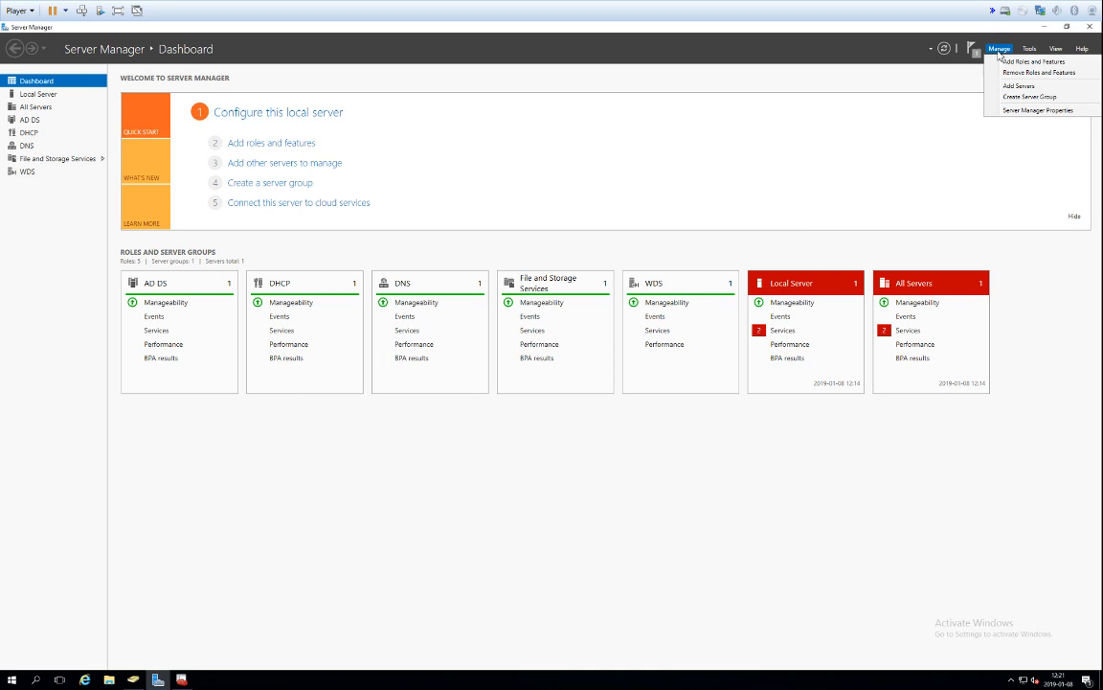
pyautogui.click(1023, 61)
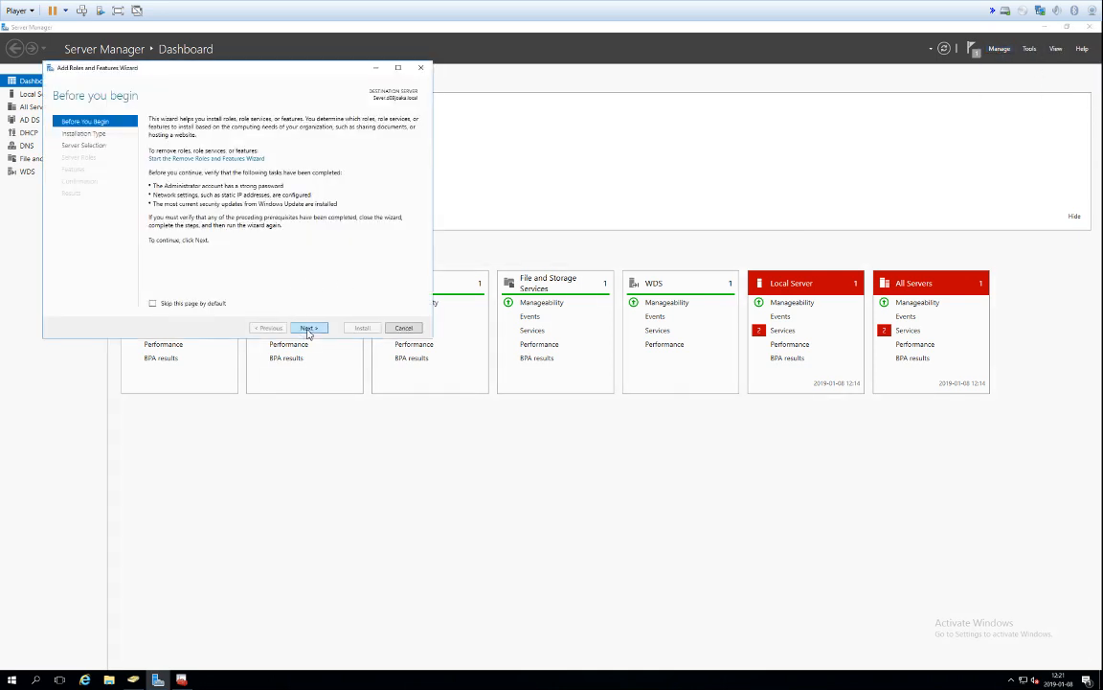
pyautogui.click(306, 328)
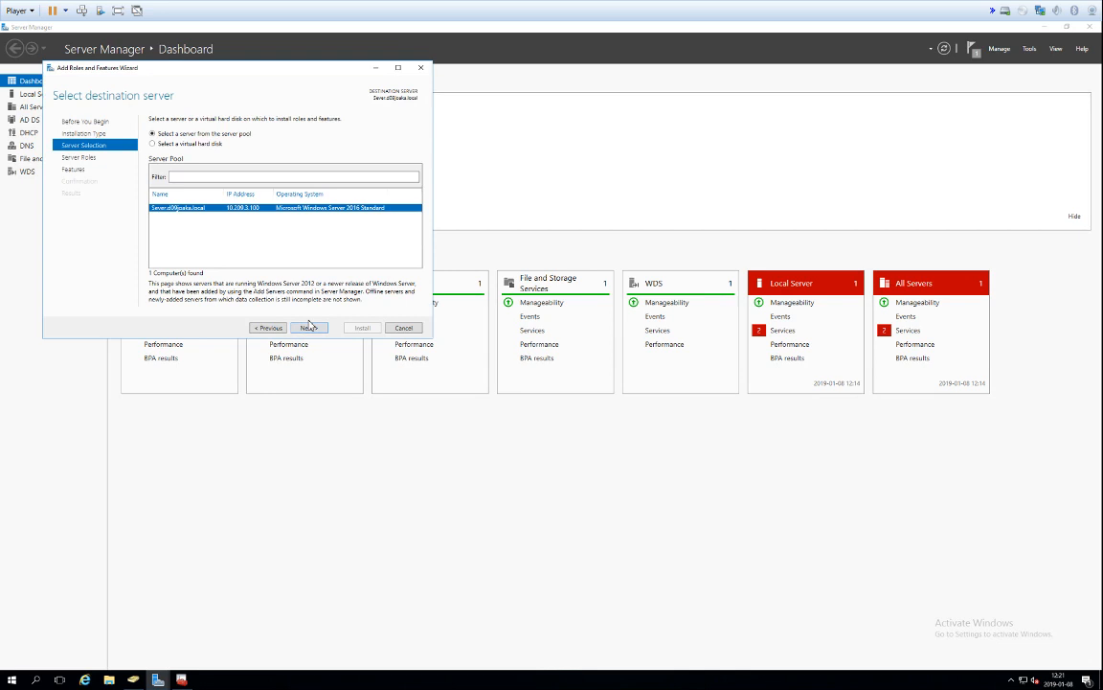
pyautogui.click(306, 327)
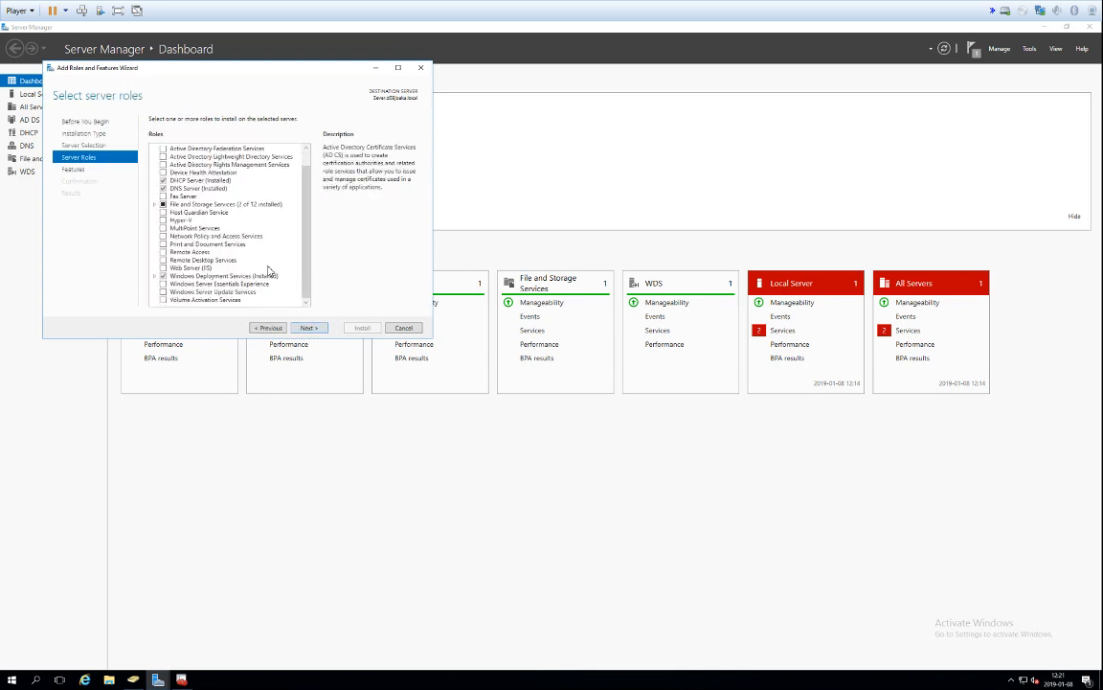
pyautogui.moveTo(272, 264)
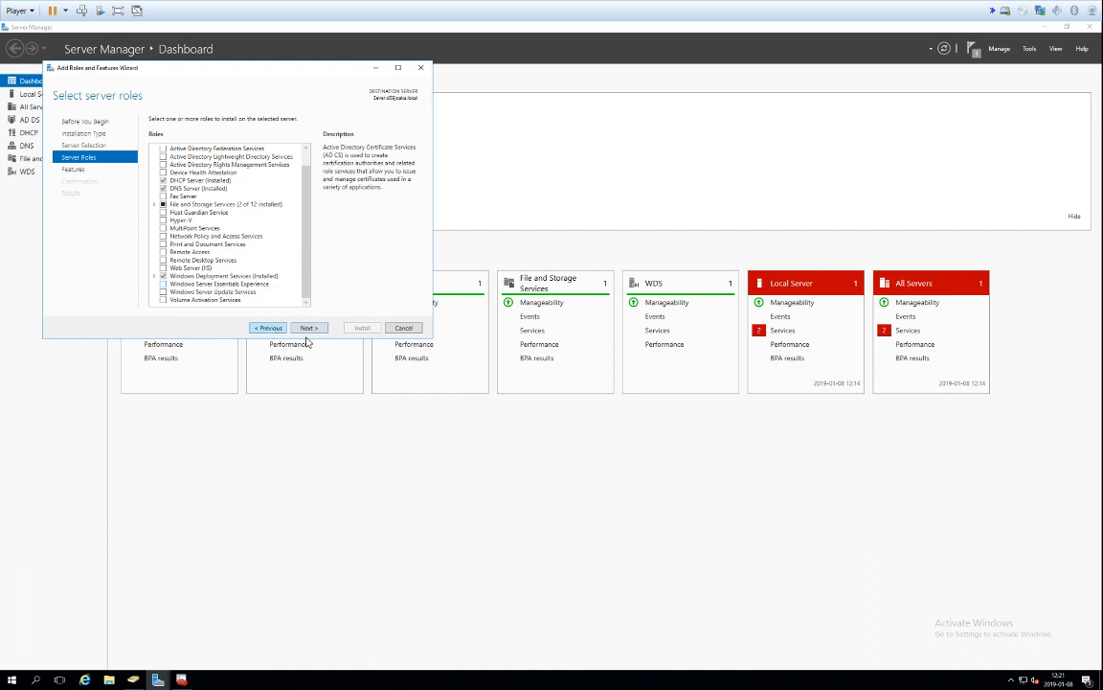
pyautogui.click(308, 326)
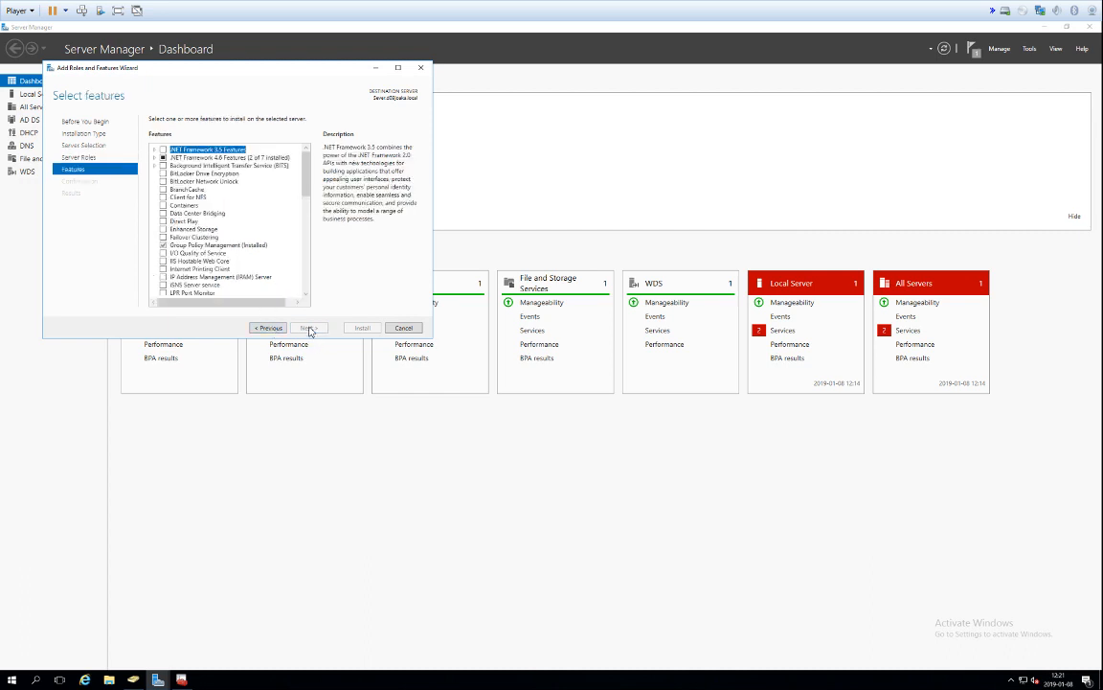
# Step: Tick Windows Server Backup under Features and continue to the confirmation page
pyautogui.scroll(-3)
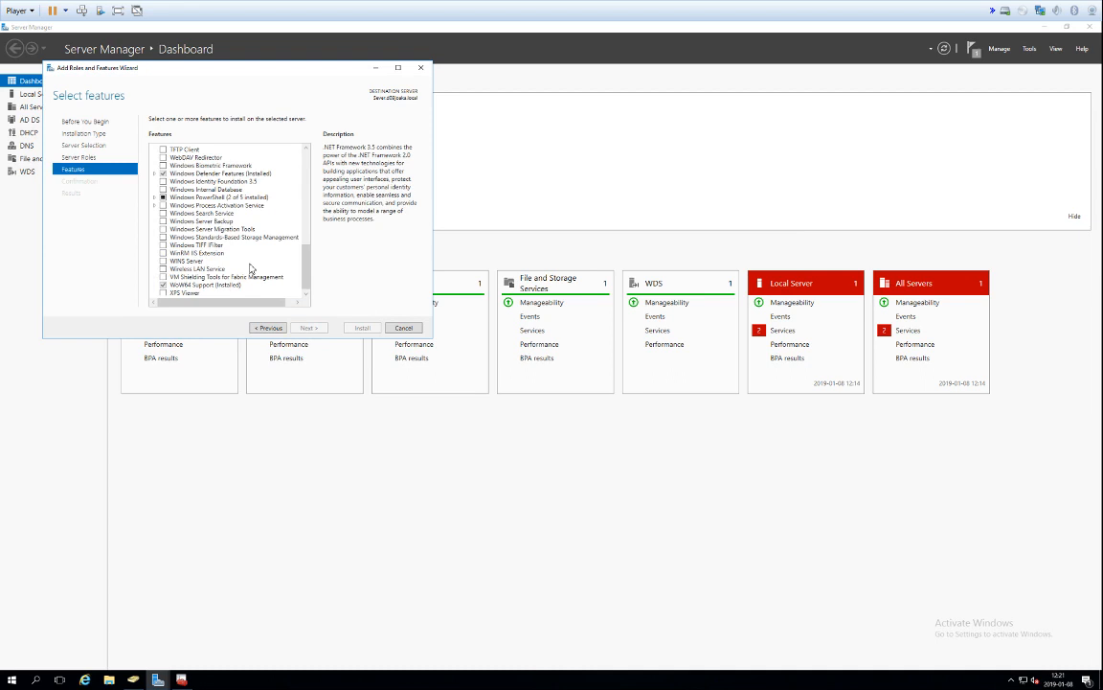
pyautogui.click(162, 220)
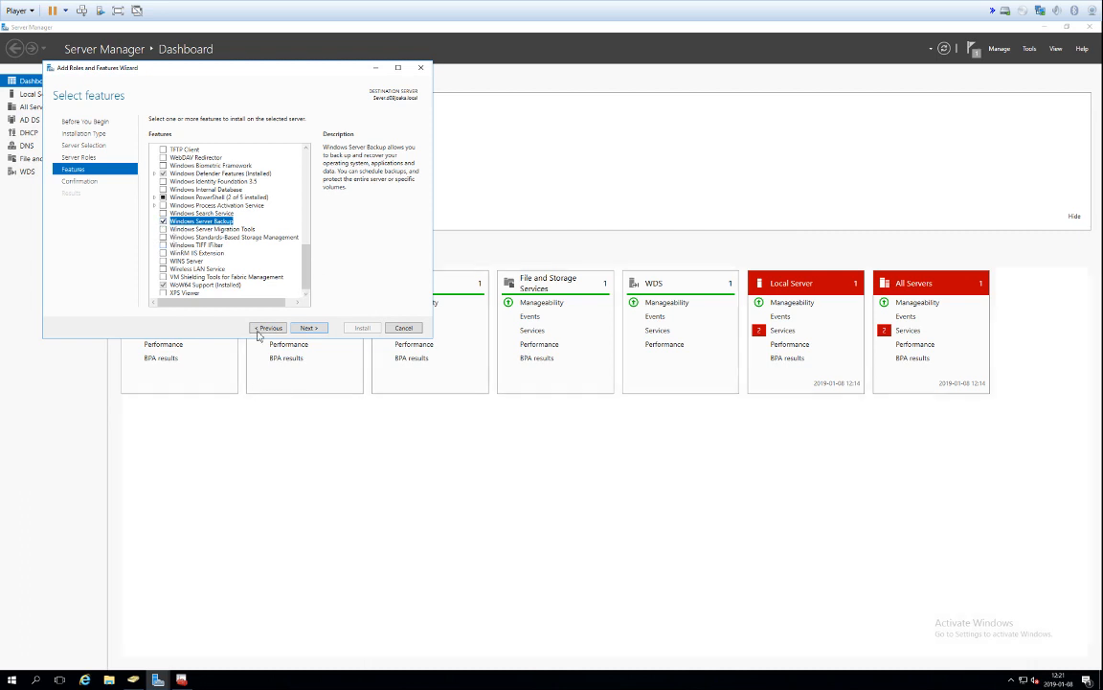
pyautogui.click(307, 328)
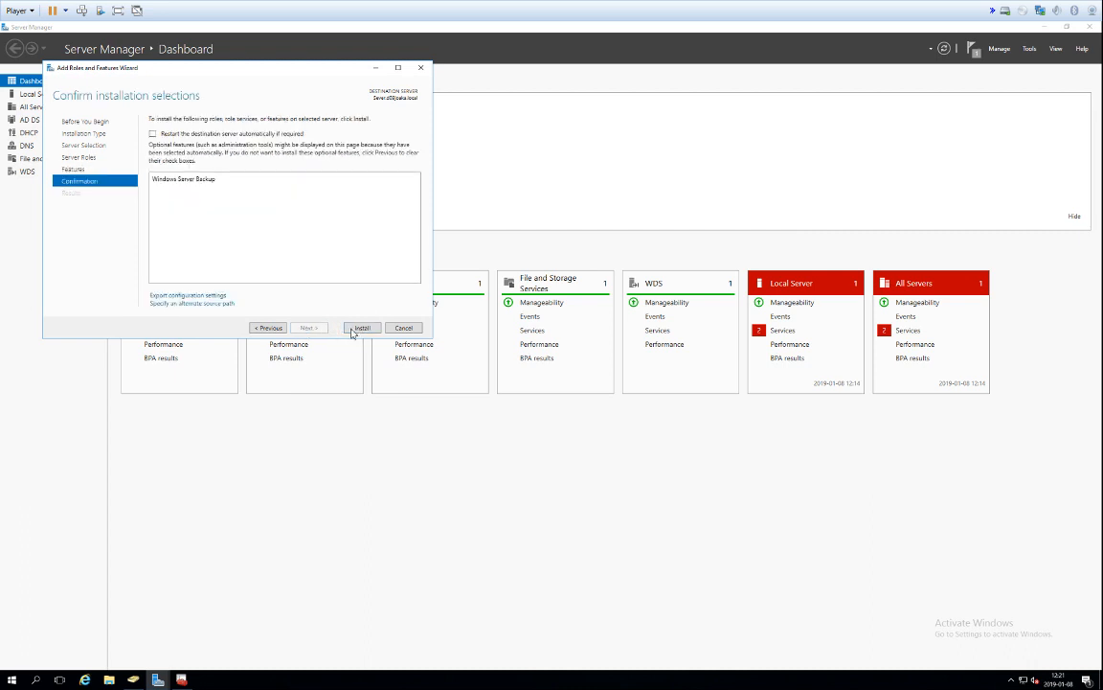
# Step: Install the Windows Server Backup feature and close the wizard when it completes
pyautogui.click(360, 326)
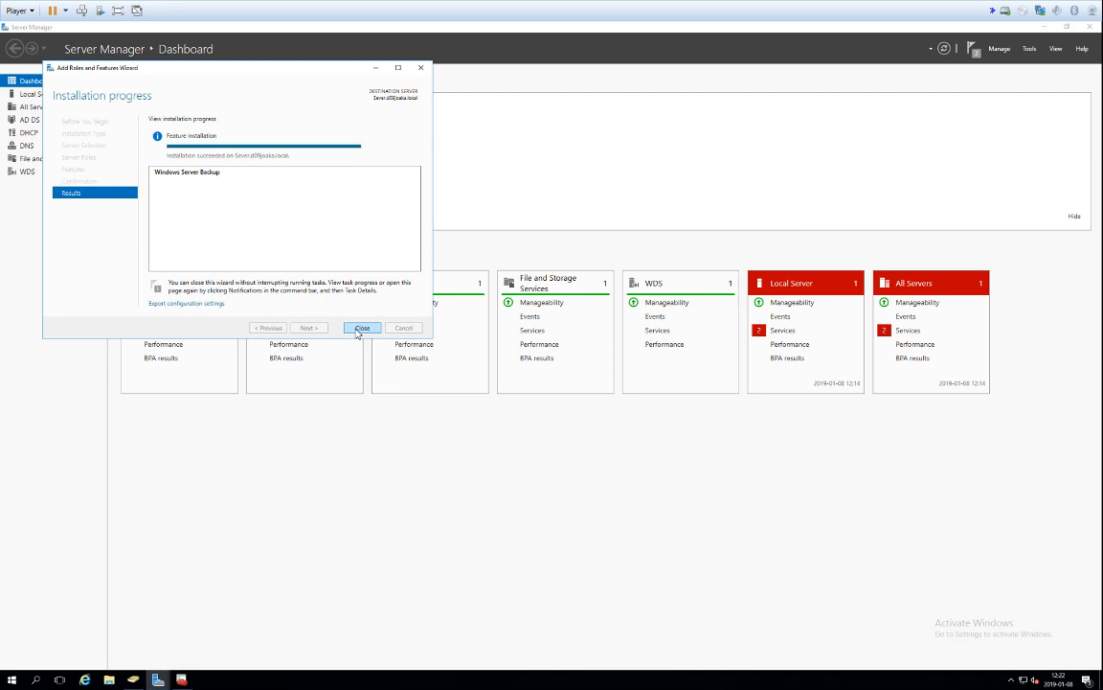
pyautogui.click(364, 328)
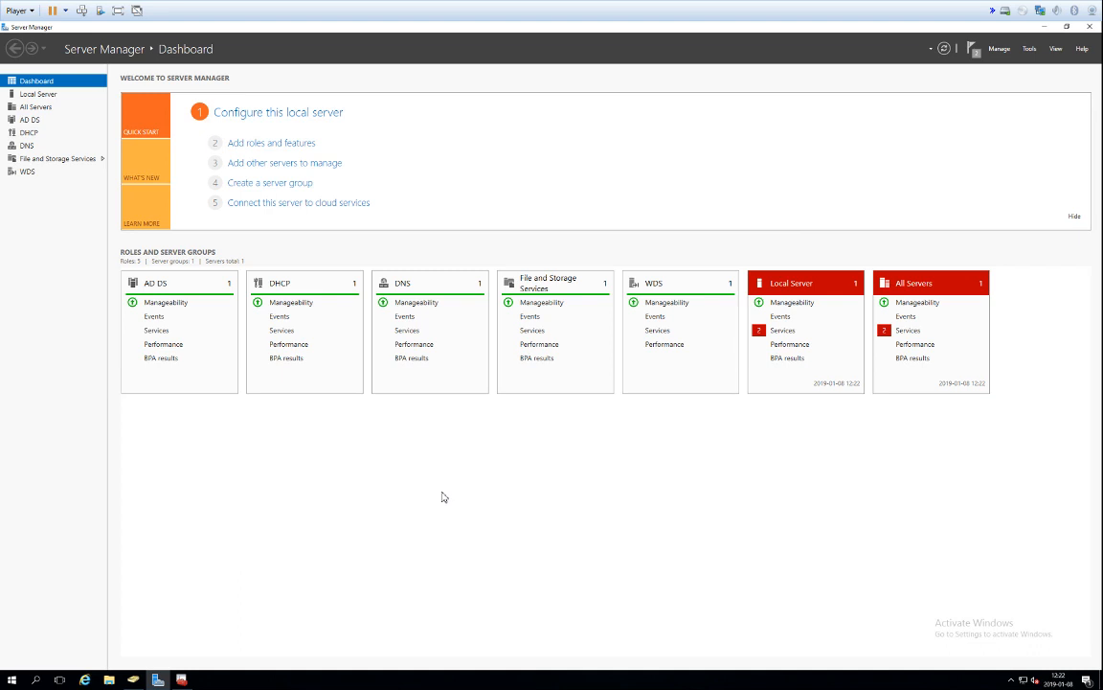
# Step: Launch Windows Server Backup from Tools and select Local Backup to view its overview
pyautogui.click(1042, 46)
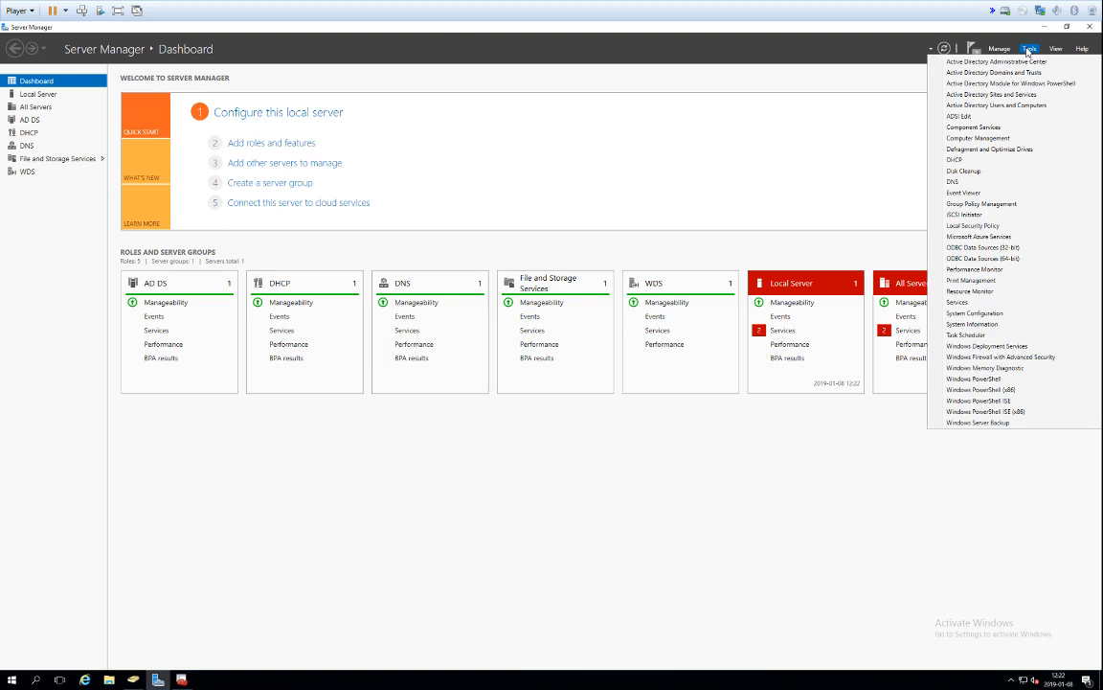
pyautogui.moveTo(992, 427)
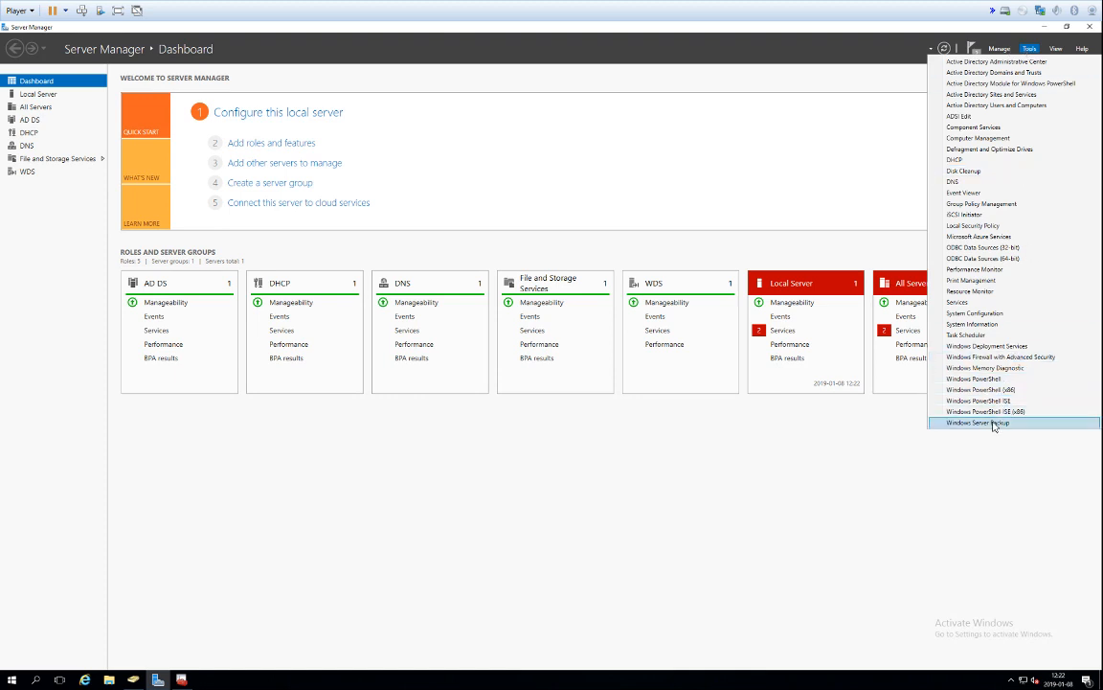
pyautogui.click(990, 423)
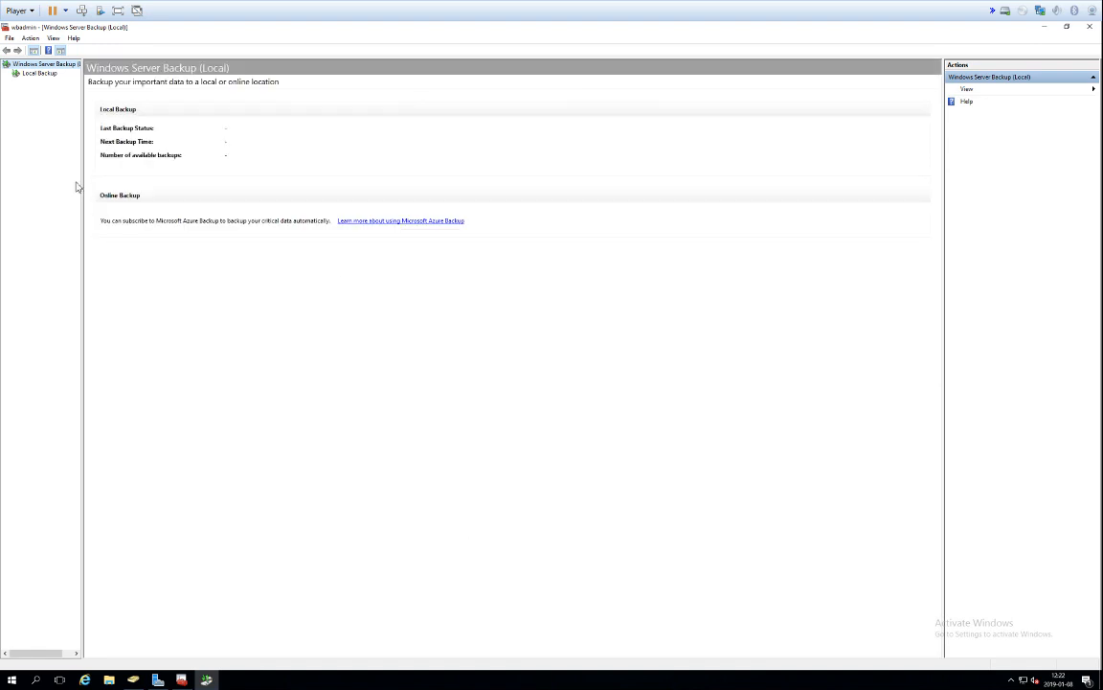
pyautogui.click(40, 75)
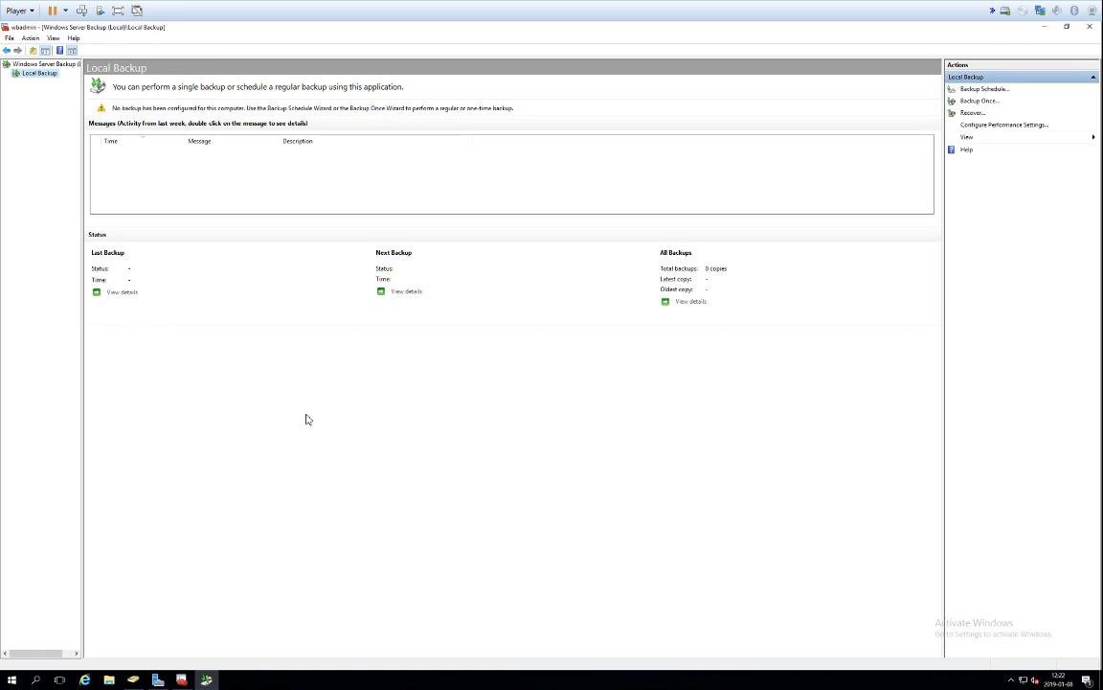
pyautogui.moveTo(205, 177)
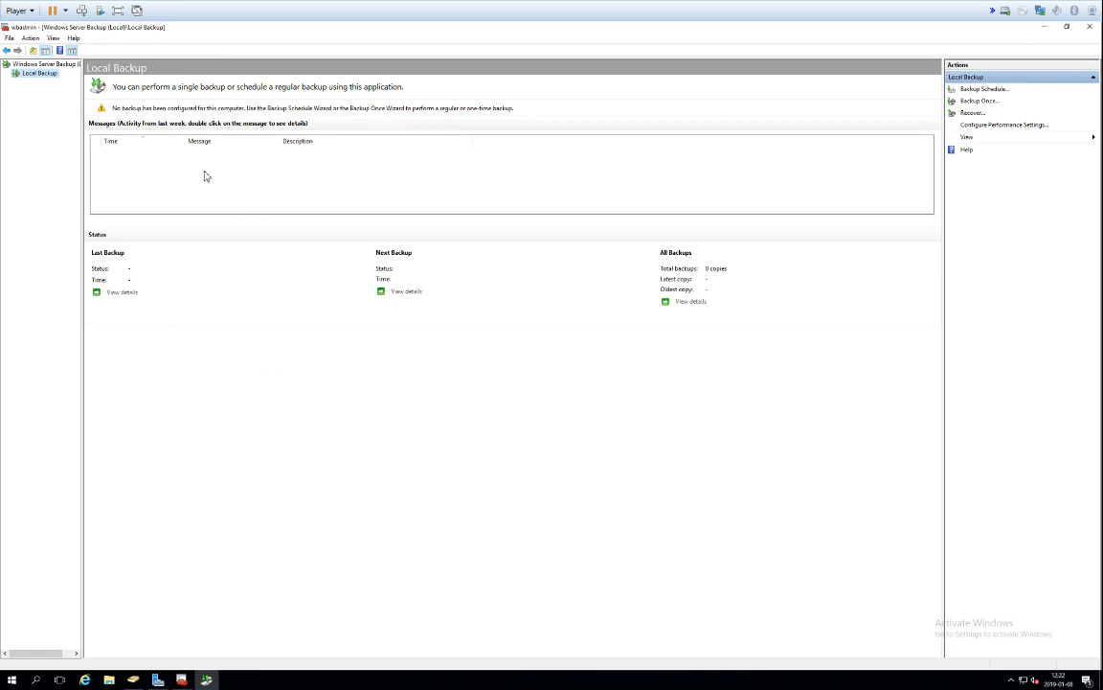
pyautogui.moveTo(376, 258)
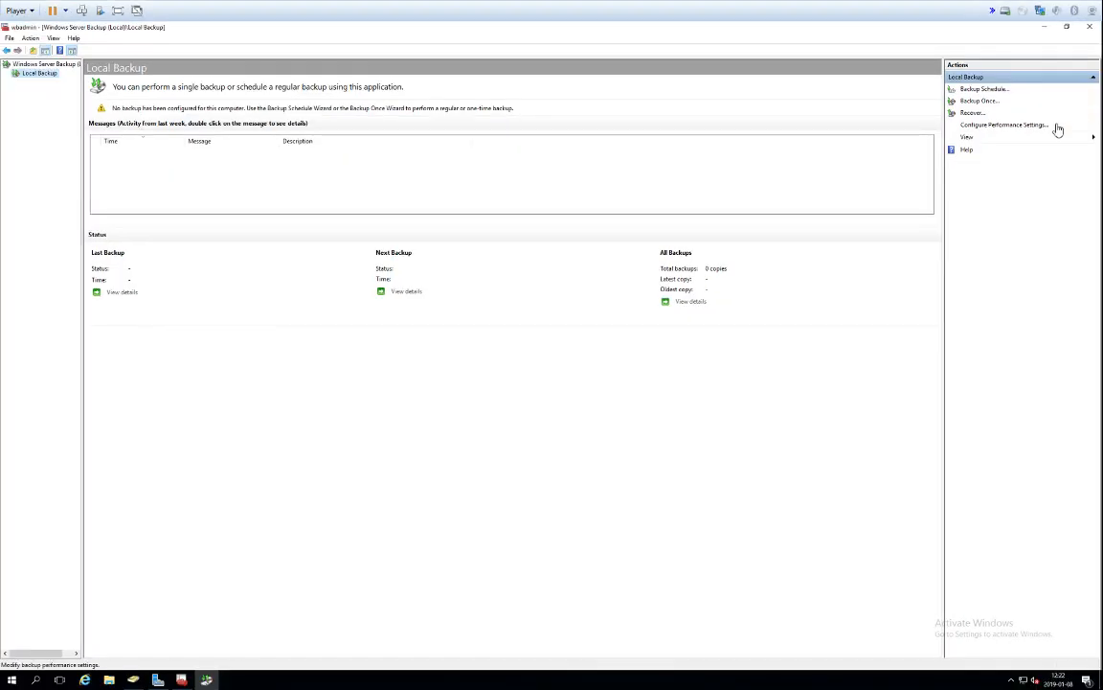
# Step: Start the Backup Schedule Wizard and advance to the Select Backup Configuration page
pyautogui.click(989, 88)
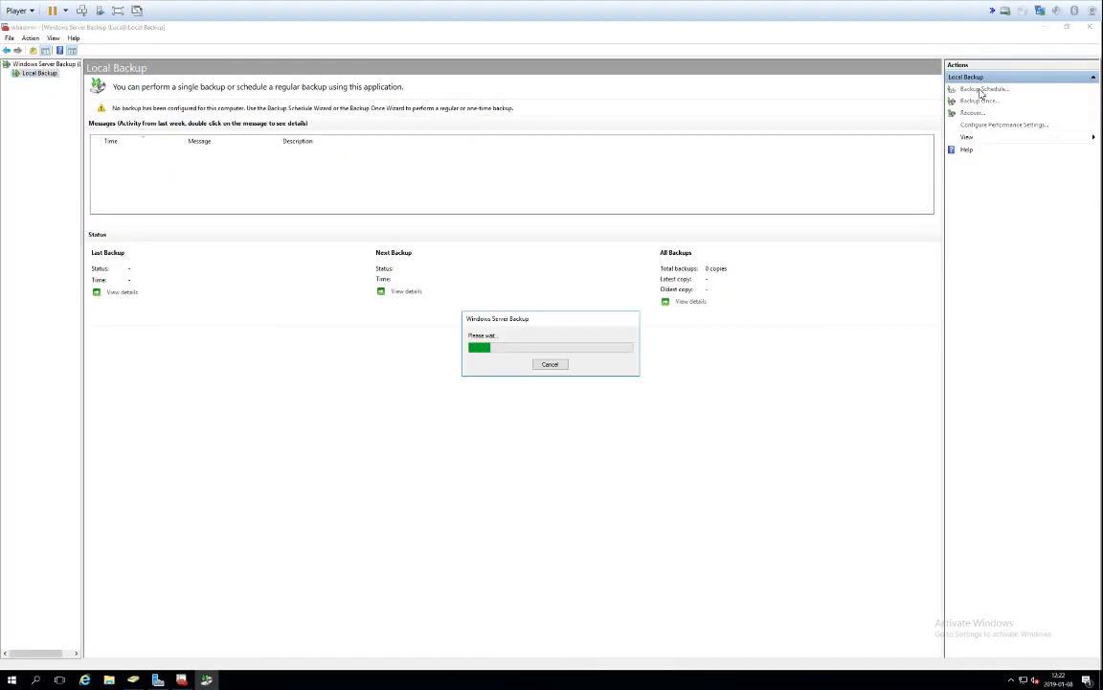
pyautogui.click(989, 84)
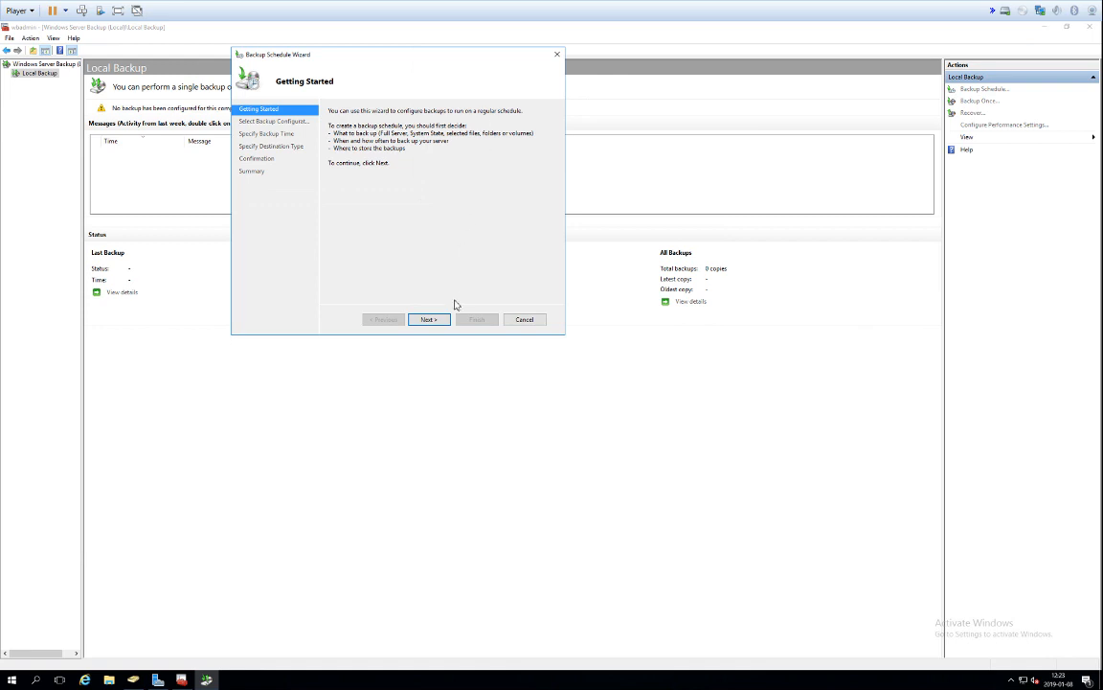
pyautogui.click(429, 318)
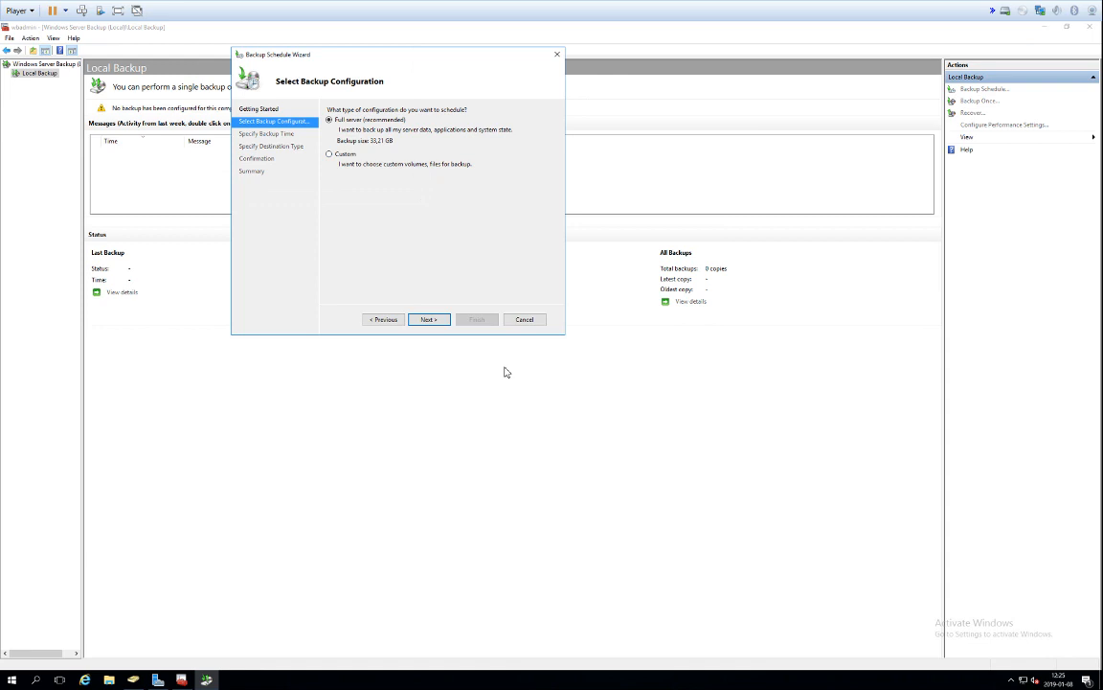
pyautogui.click(429, 318)
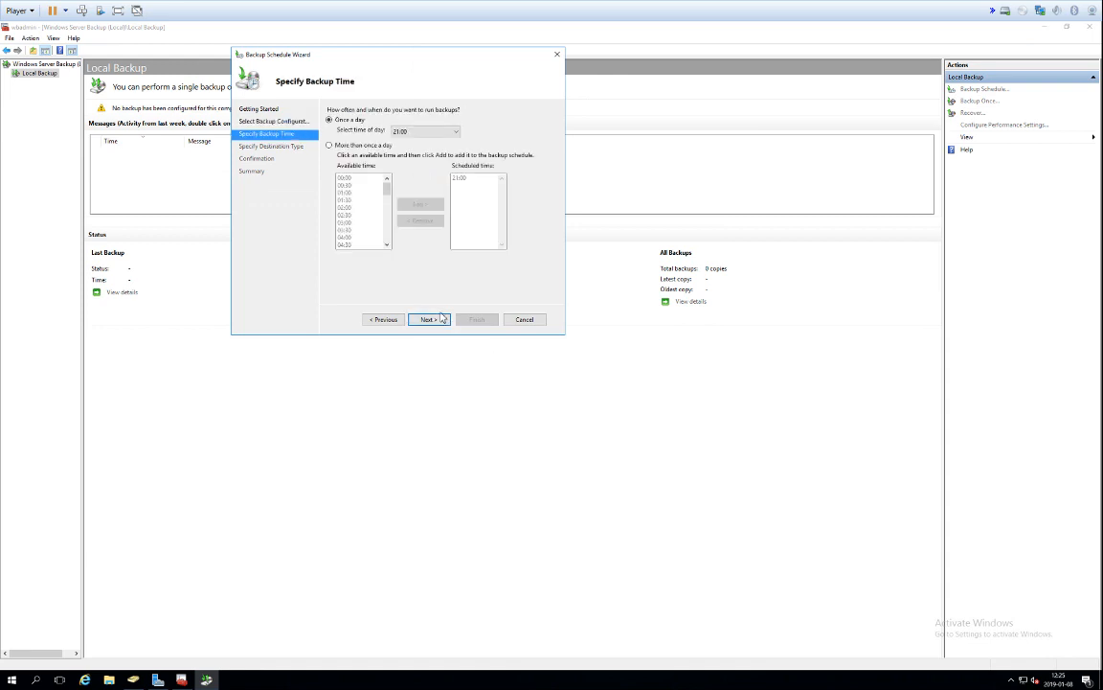
pyautogui.moveTo(498, 182)
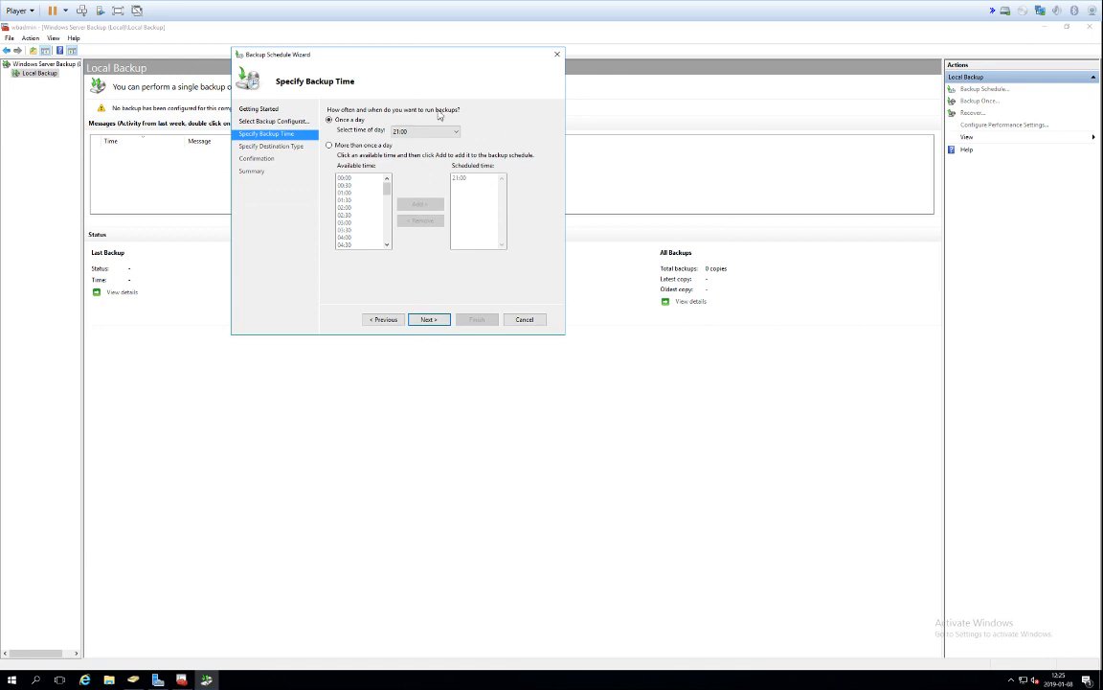
pyautogui.moveTo(421, 130)
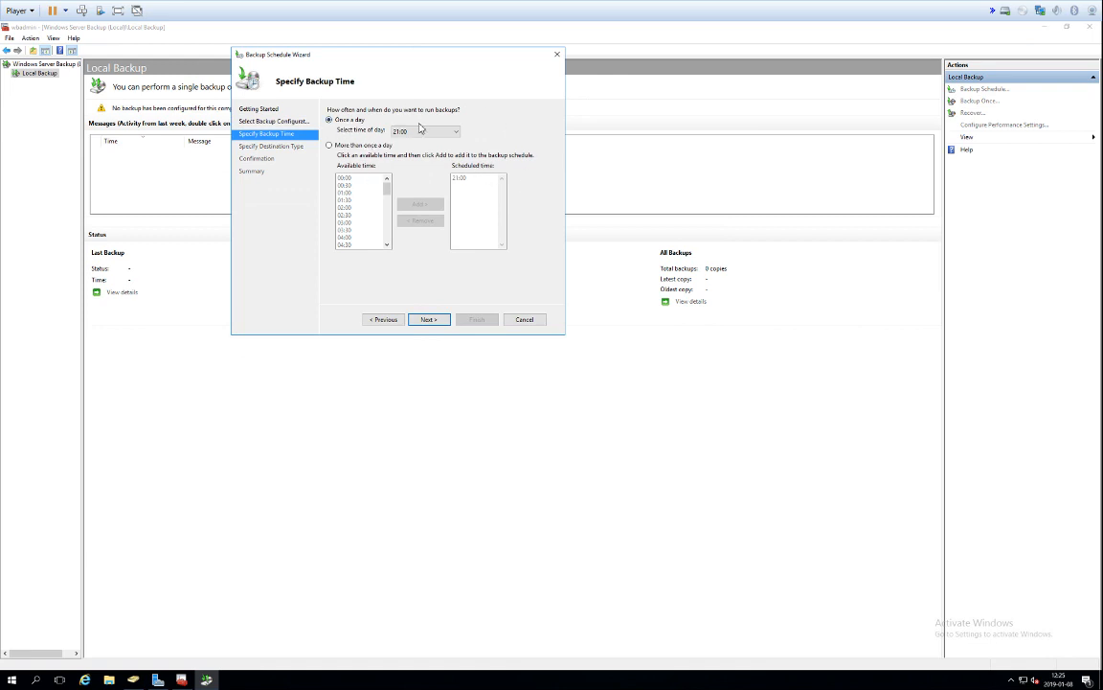
pyautogui.moveTo(372, 130)
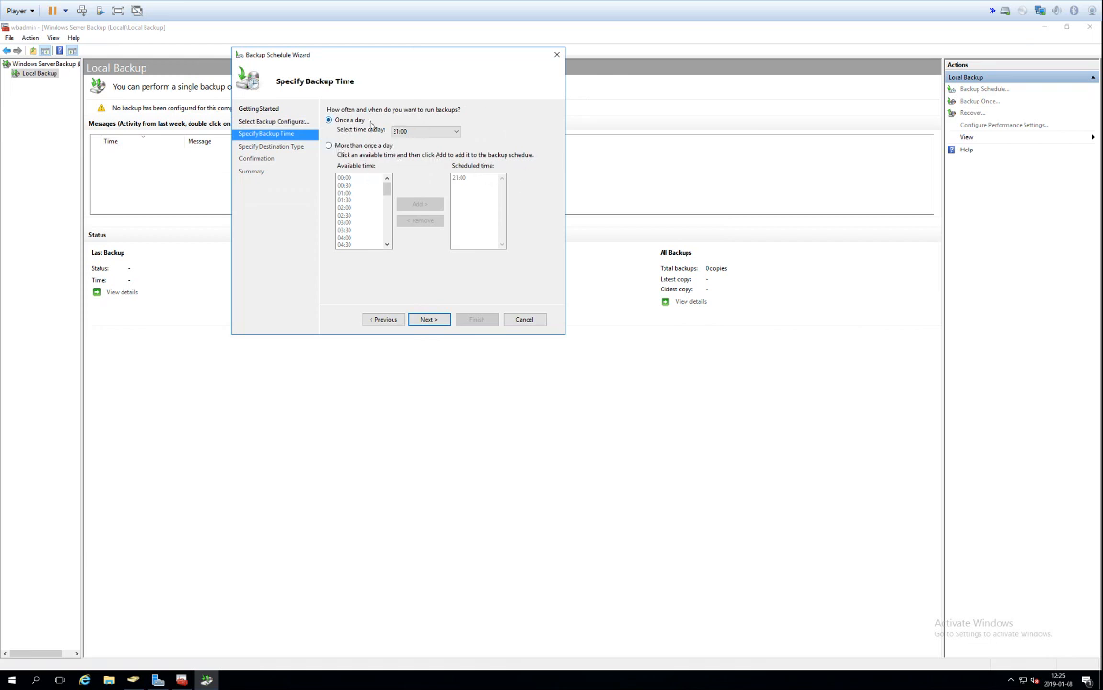
pyautogui.moveTo(499, 146)
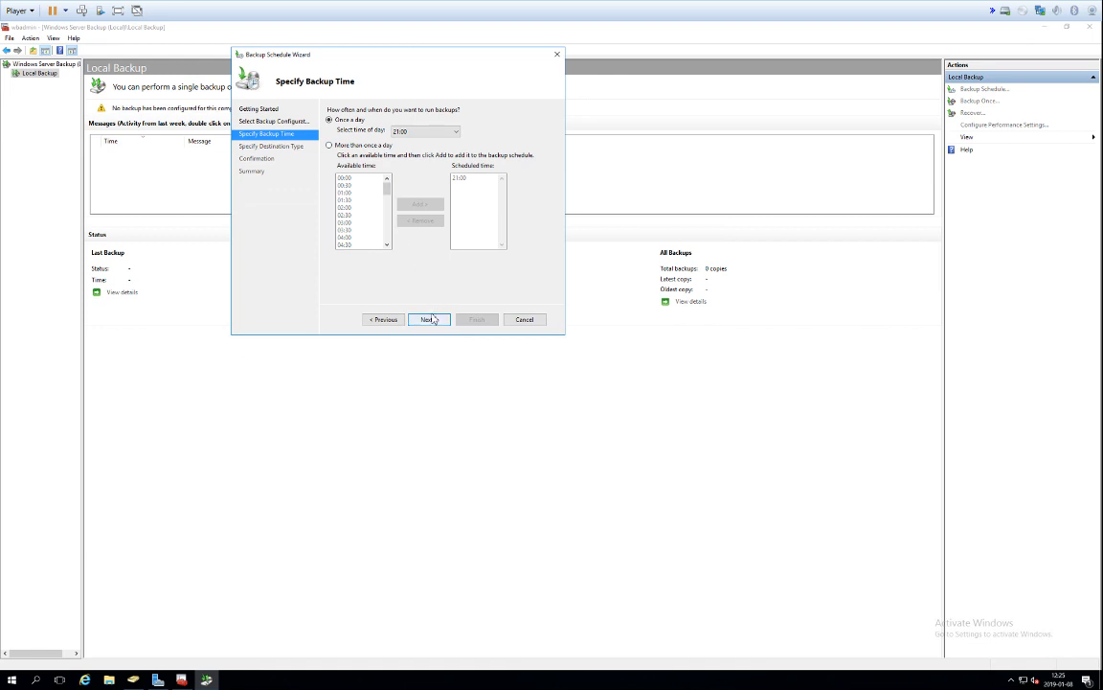
# Step: Accept the backup time and advance to the Specify Destination Type page
pyautogui.click(429, 318)
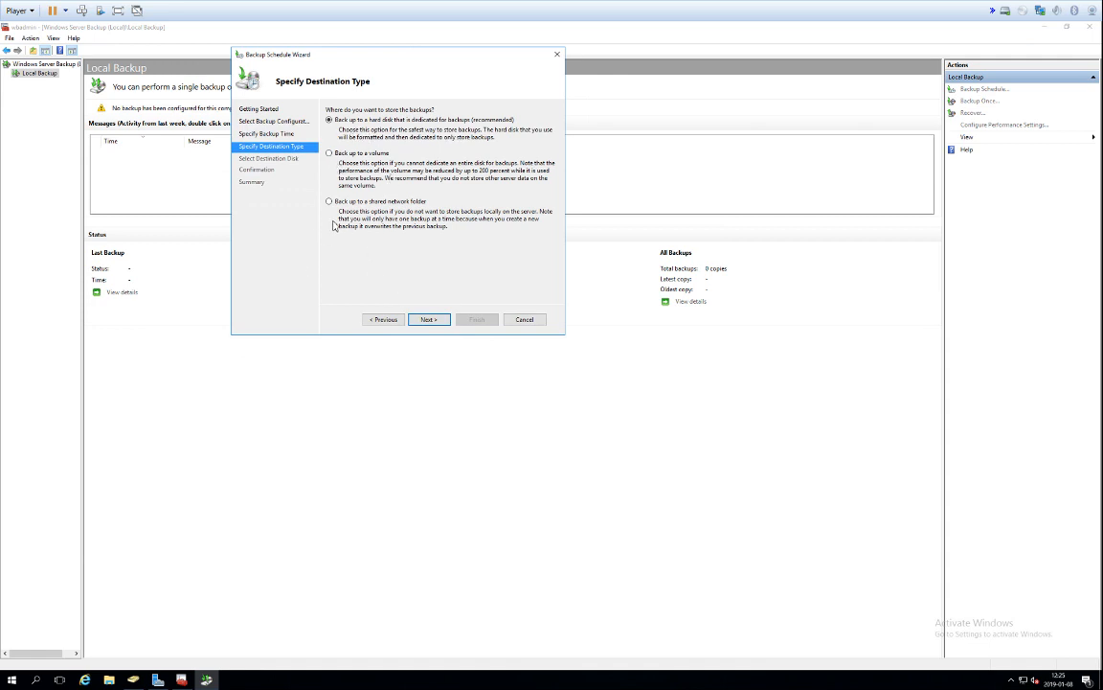
pyautogui.moveTo(364, 118)
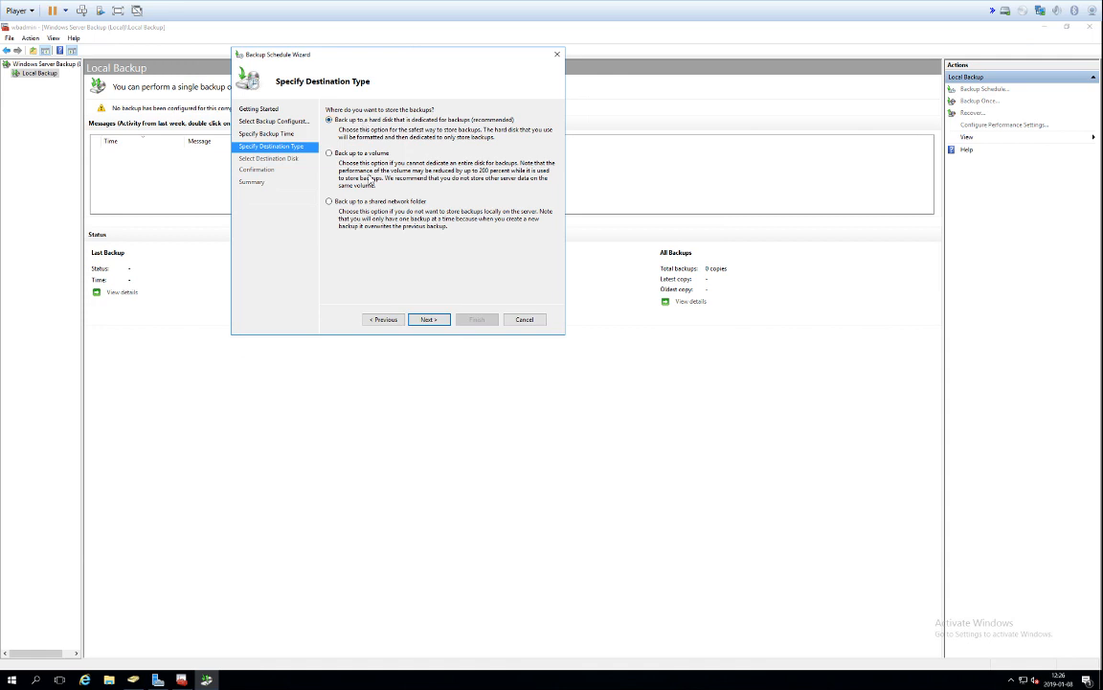
# Step: Choose 'Back up to a shared network folder' as destination and acknowledge the overwrite warning
pyautogui.click(330, 201)
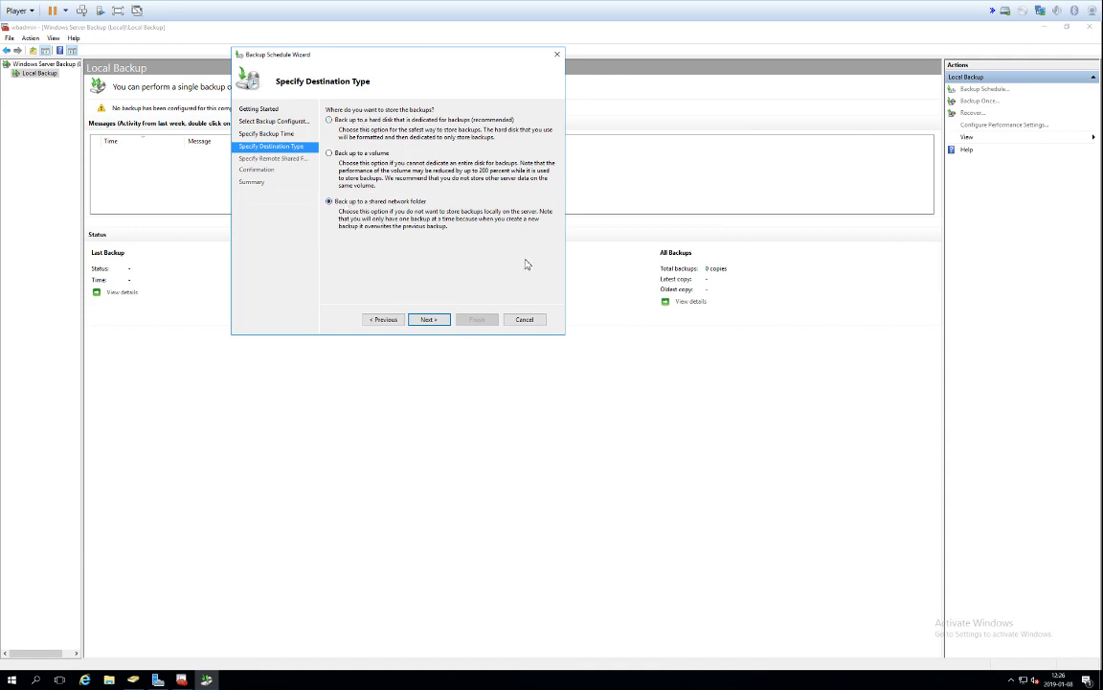
pyautogui.click(429, 318)
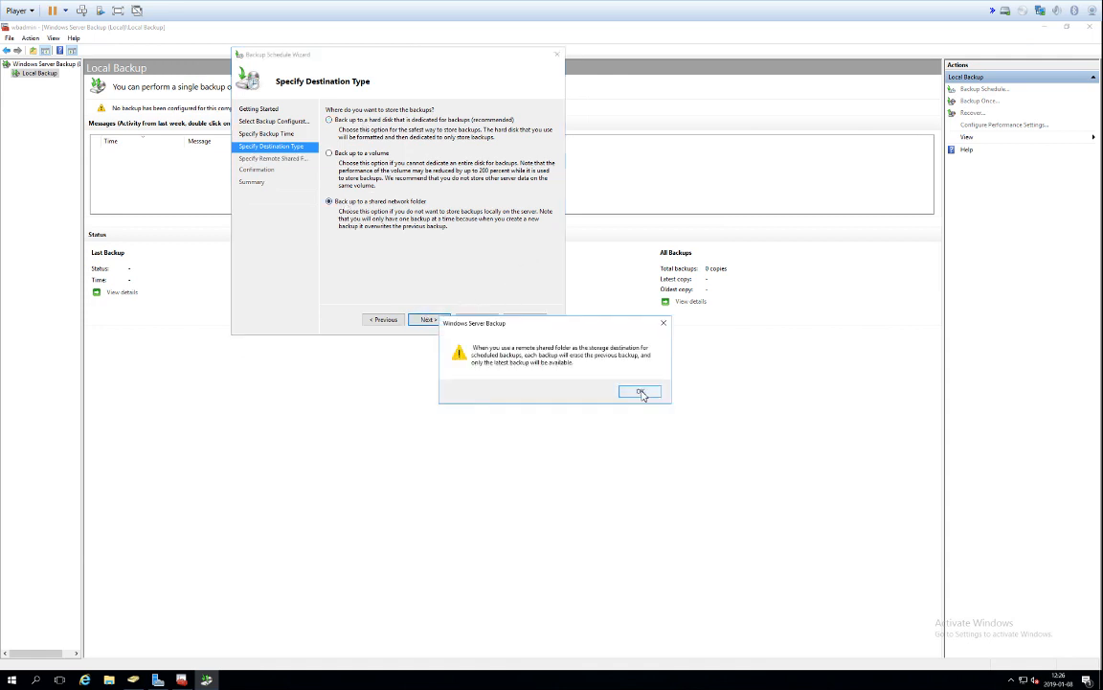
pyautogui.click(640, 391)
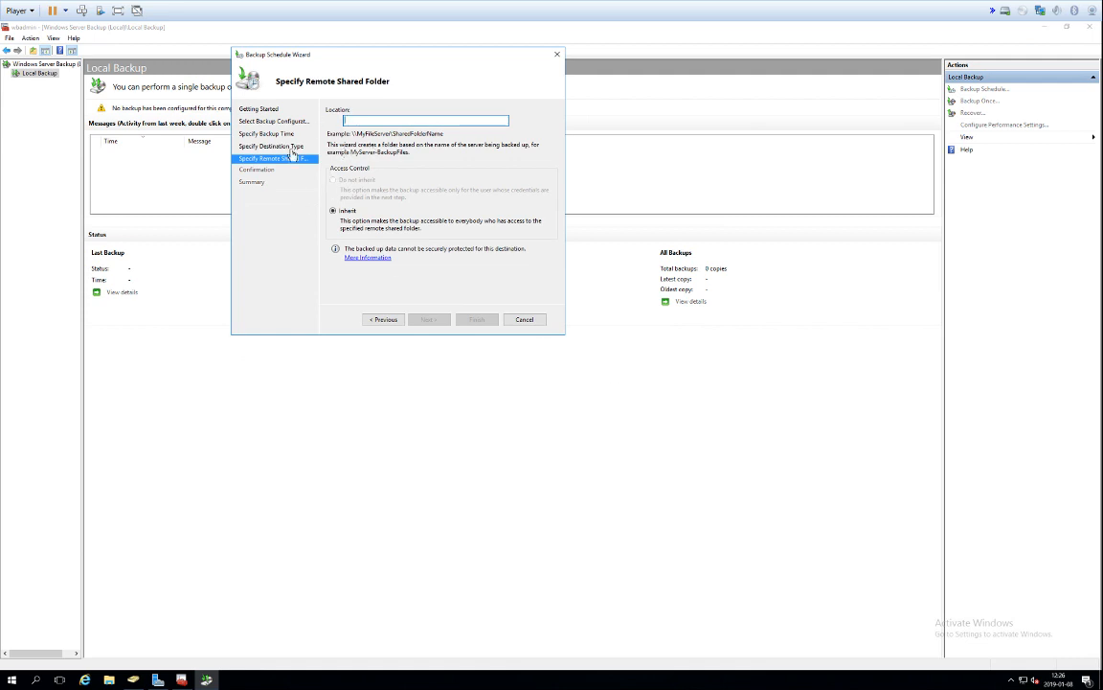
pyautogui.moveTo(467, 145)
pyautogui.write('\\\\serve\\all')
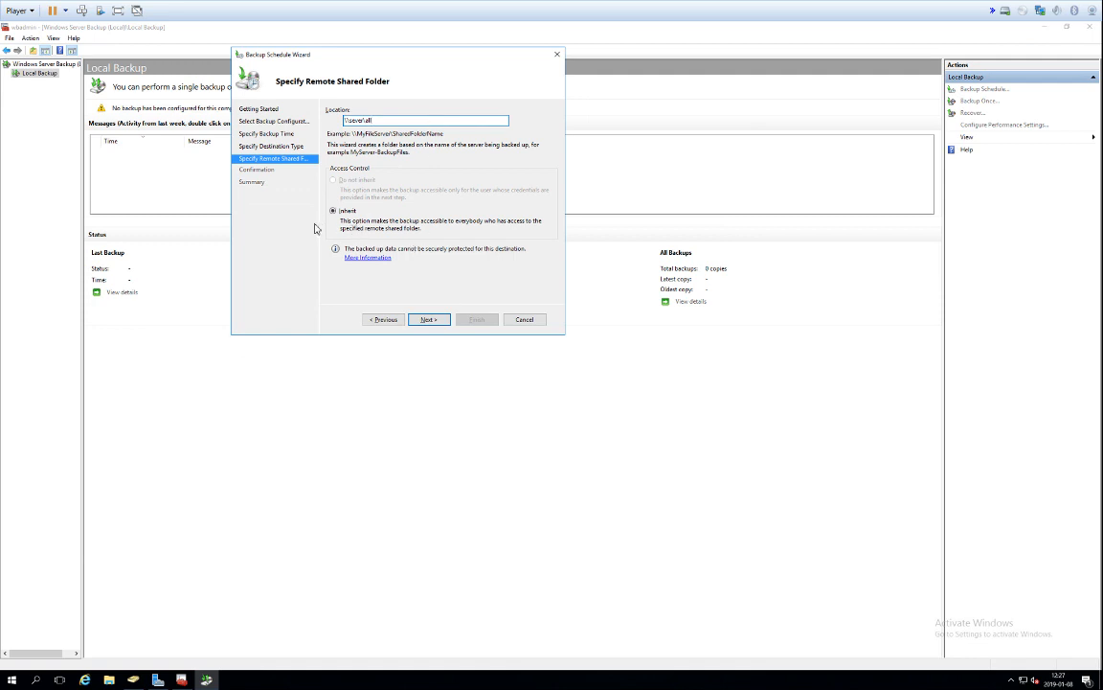
pyautogui.moveTo(362, 241)
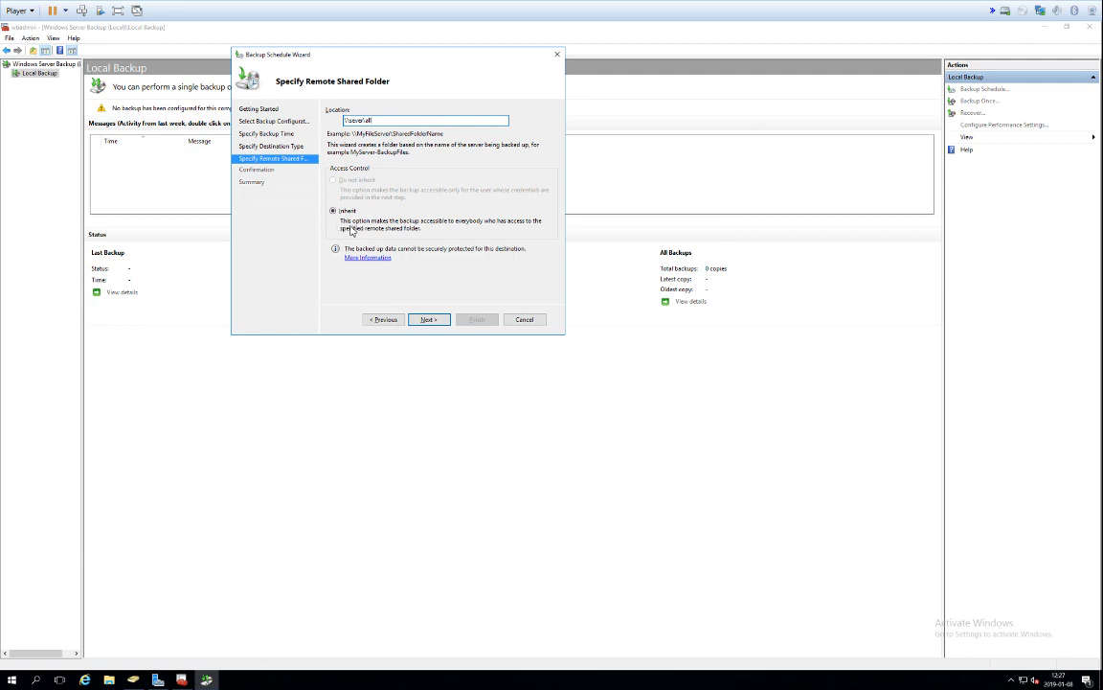
pyautogui.moveTo(368, 229)
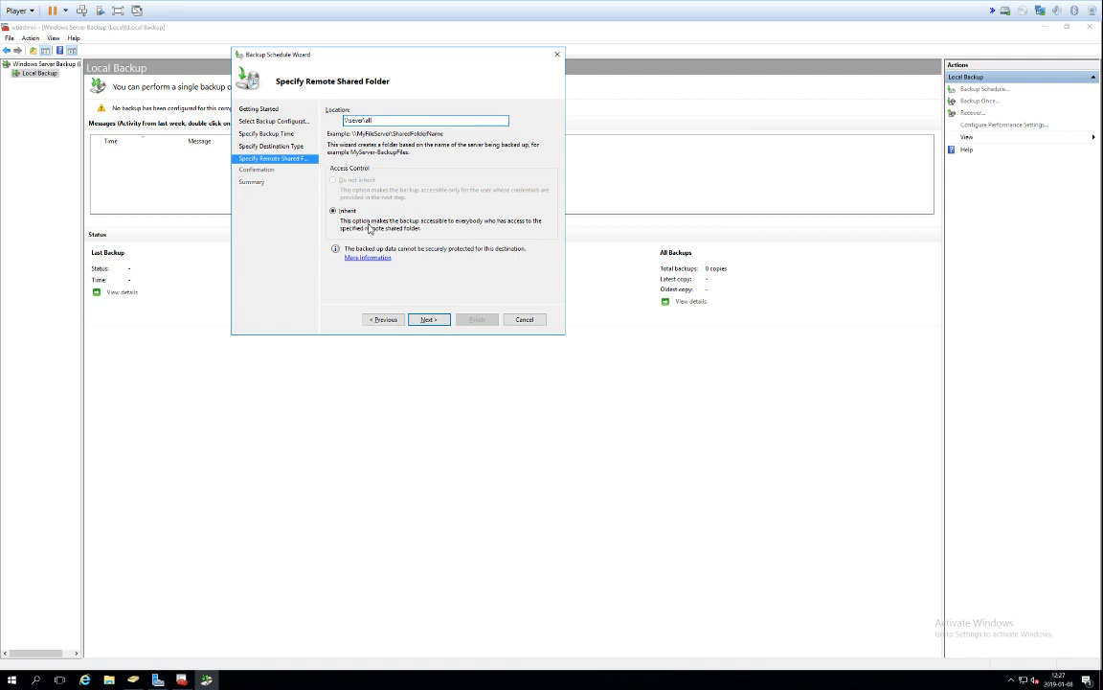
pyautogui.moveTo(335, 233)
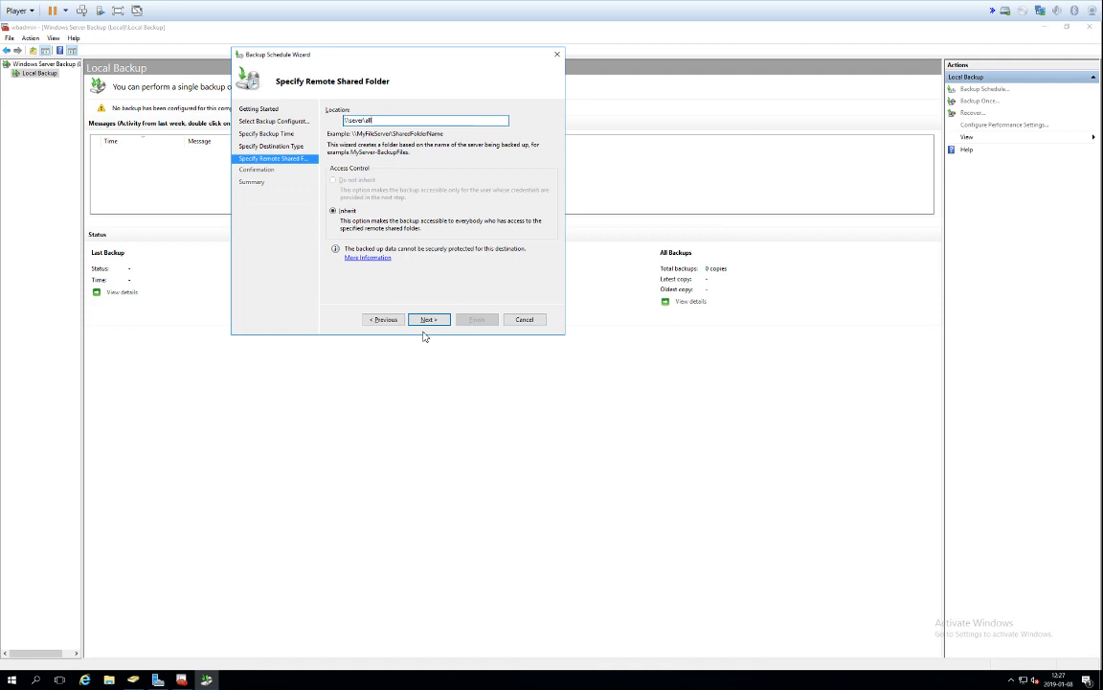
# Step: Submit the share, enter 'adminastrator' in the credentials prompt, then cancel it and the wizard
pyautogui.click(429, 318)
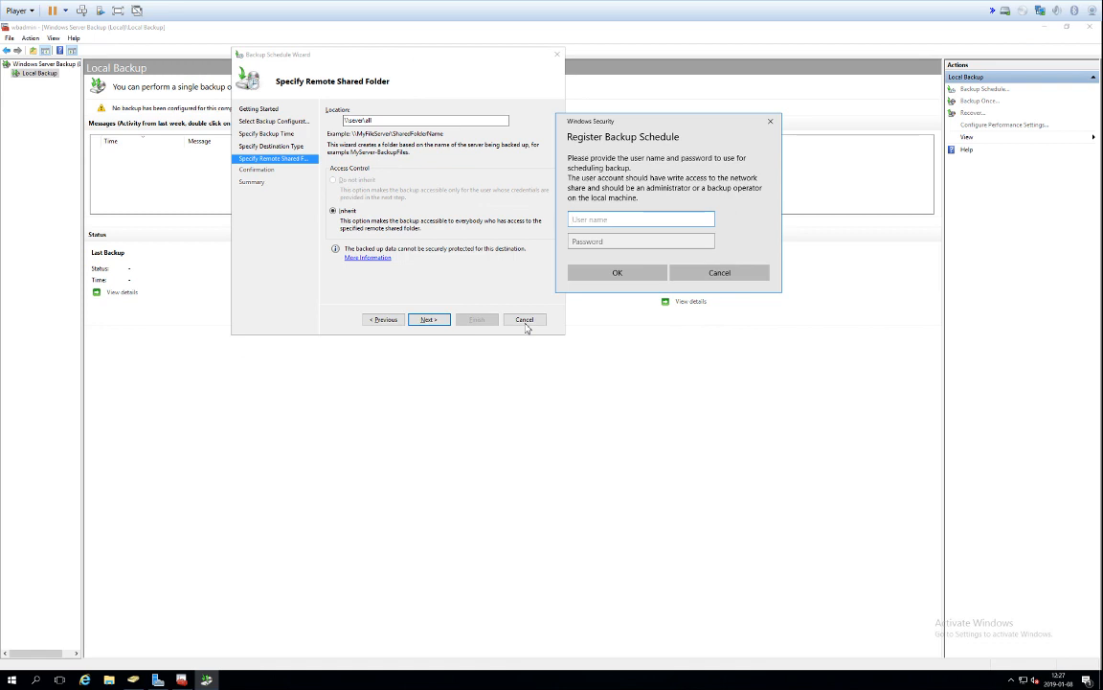
pyautogui.write('adminastrator')
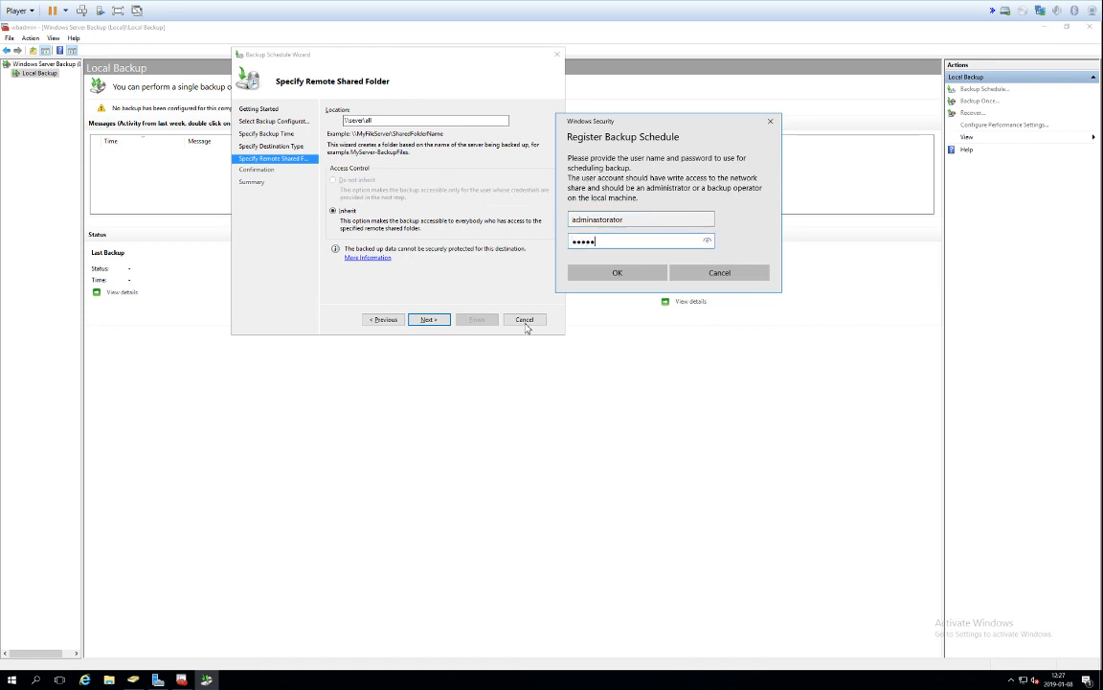
pyautogui.click(618, 272)
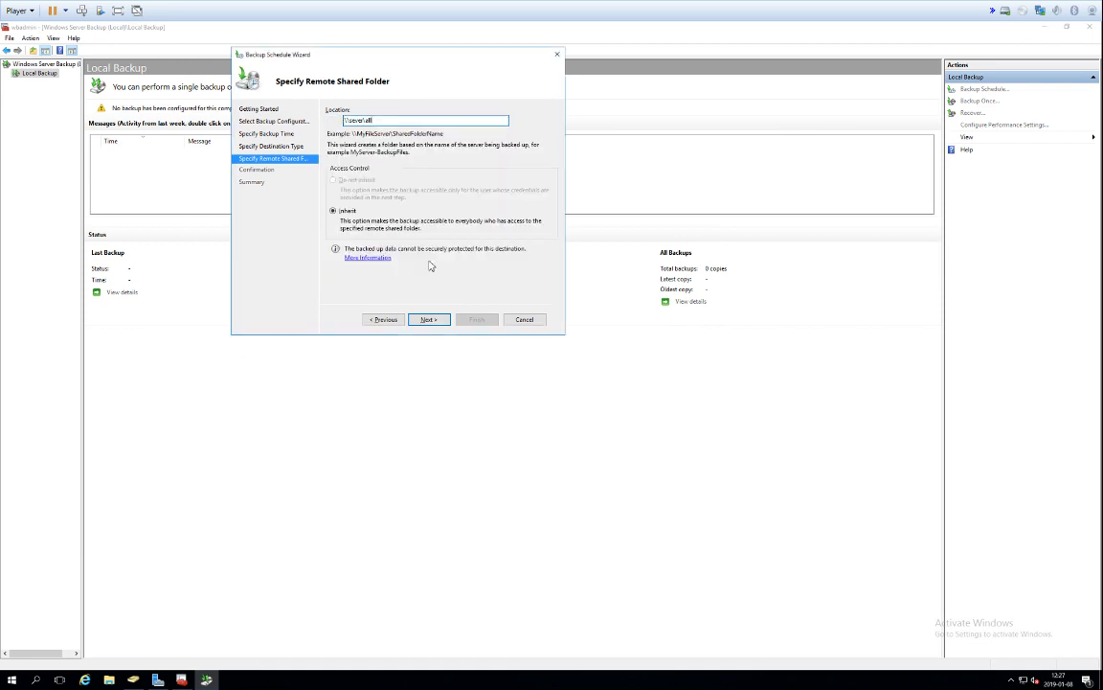
pyautogui.moveTo(376, 387)
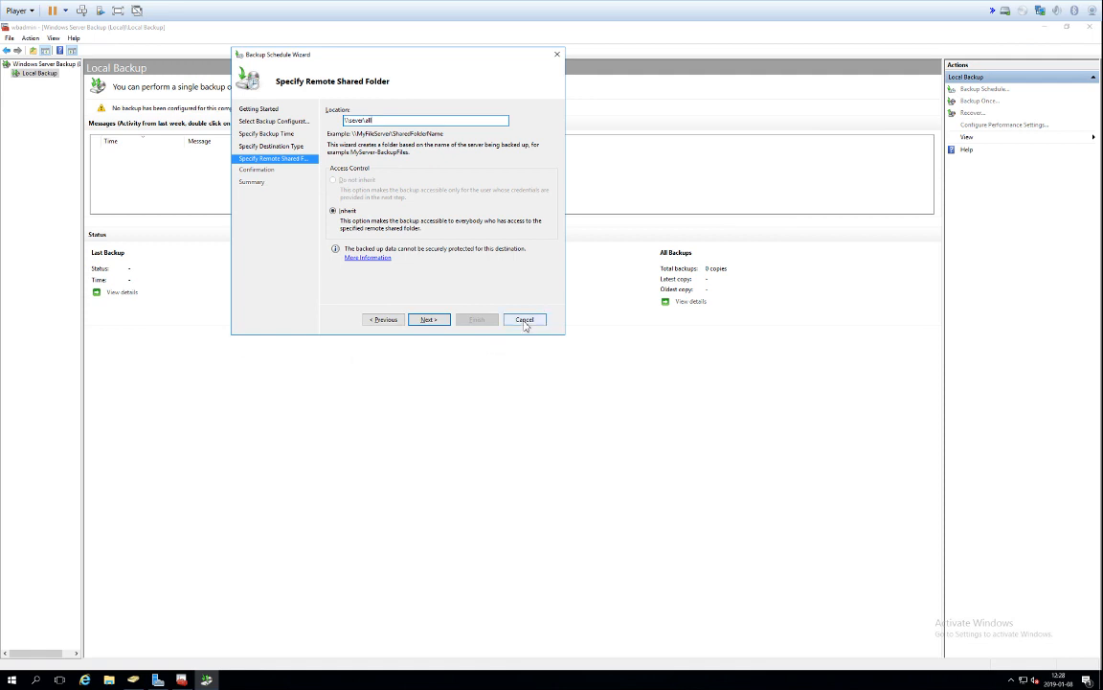
pyautogui.click(525, 318)
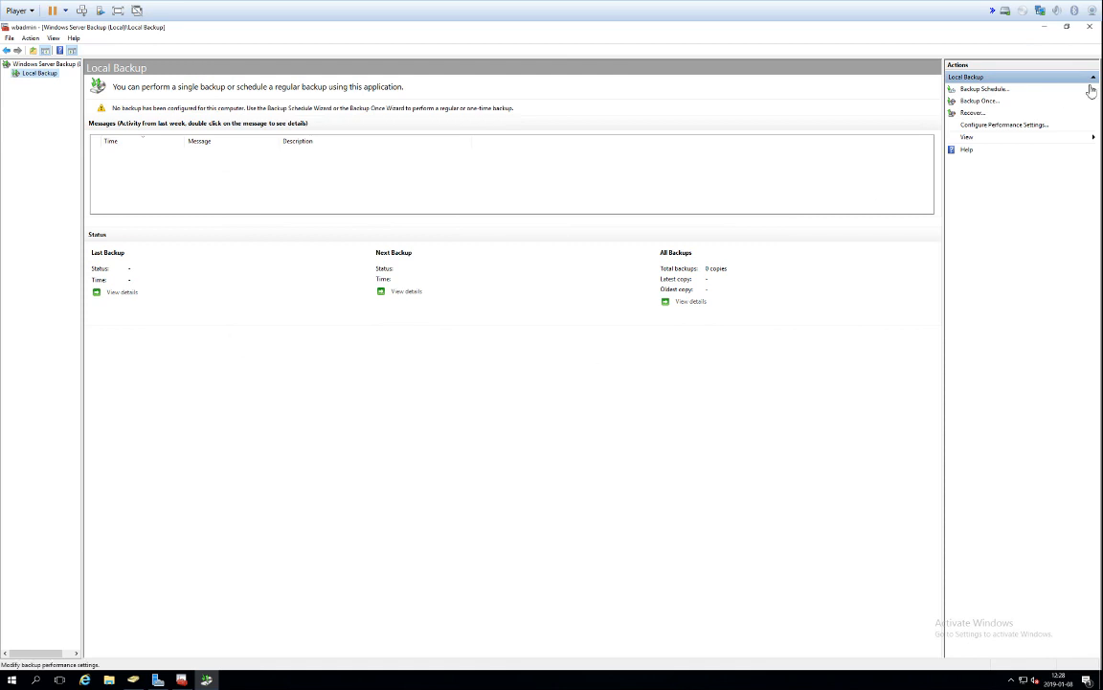
# Step: Restart the Backup Schedule Wizard with Custom configuration and reach Select Items for Backup
pyautogui.click(985, 88)
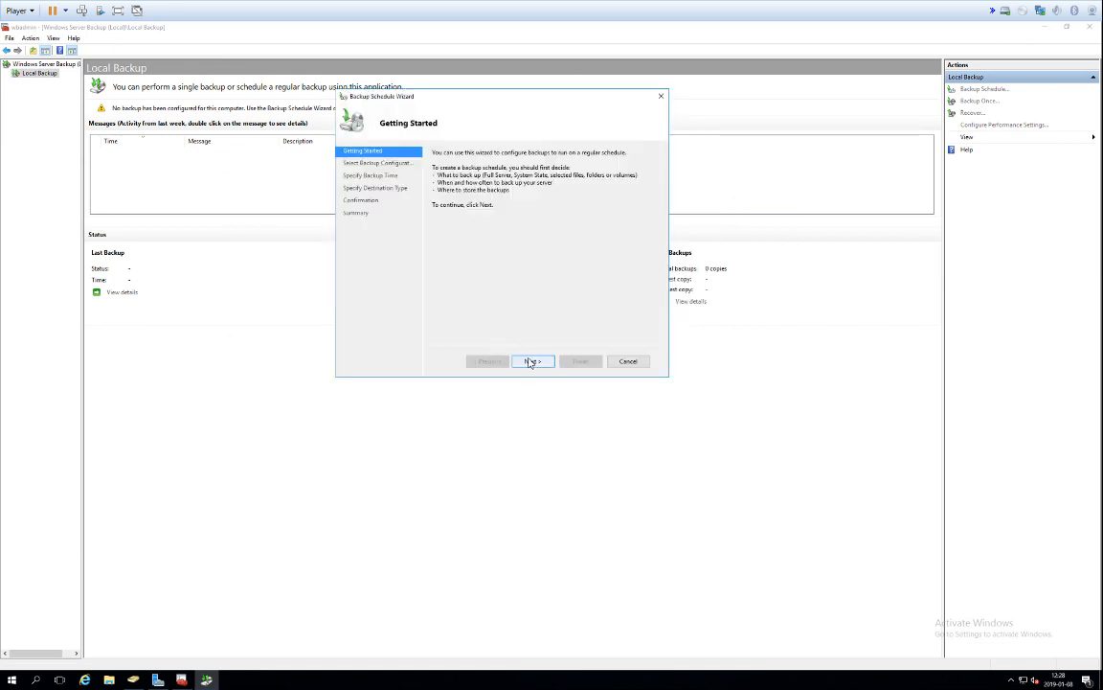
pyautogui.click(532, 360)
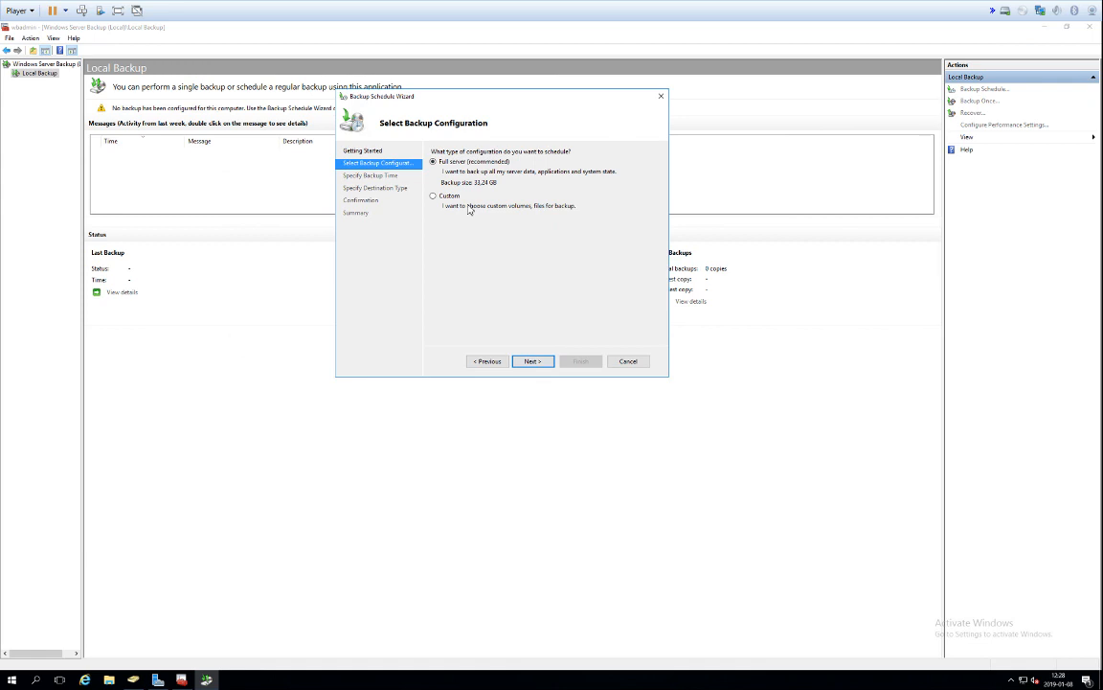
pyautogui.click(433, 196)
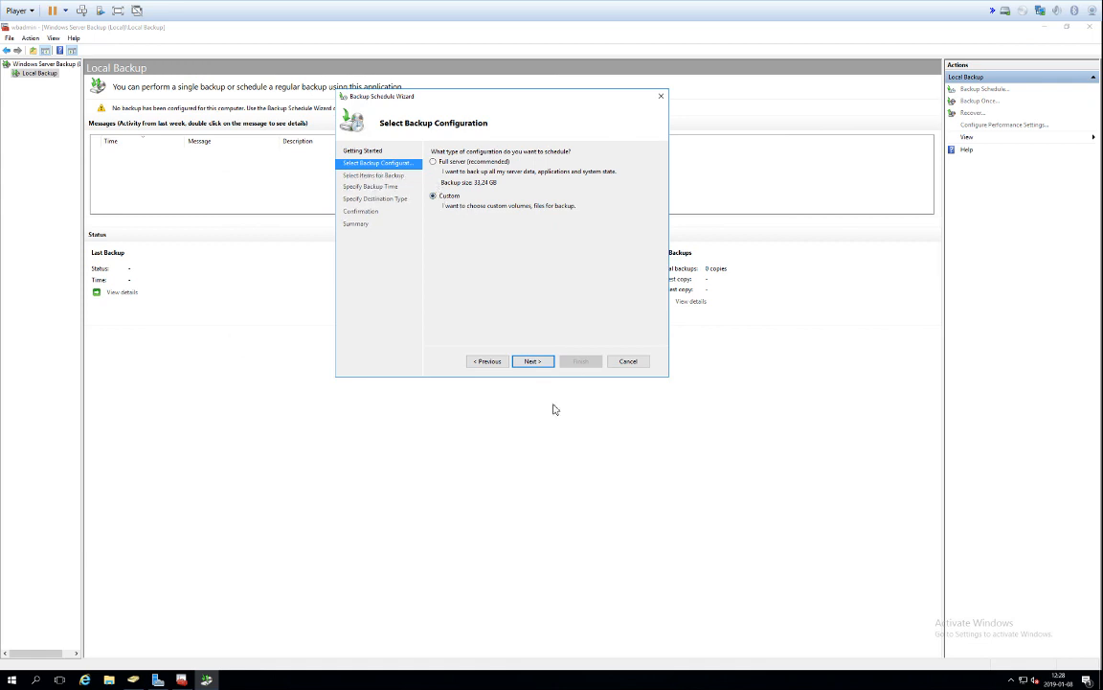
pyautogui.click(533, 360)
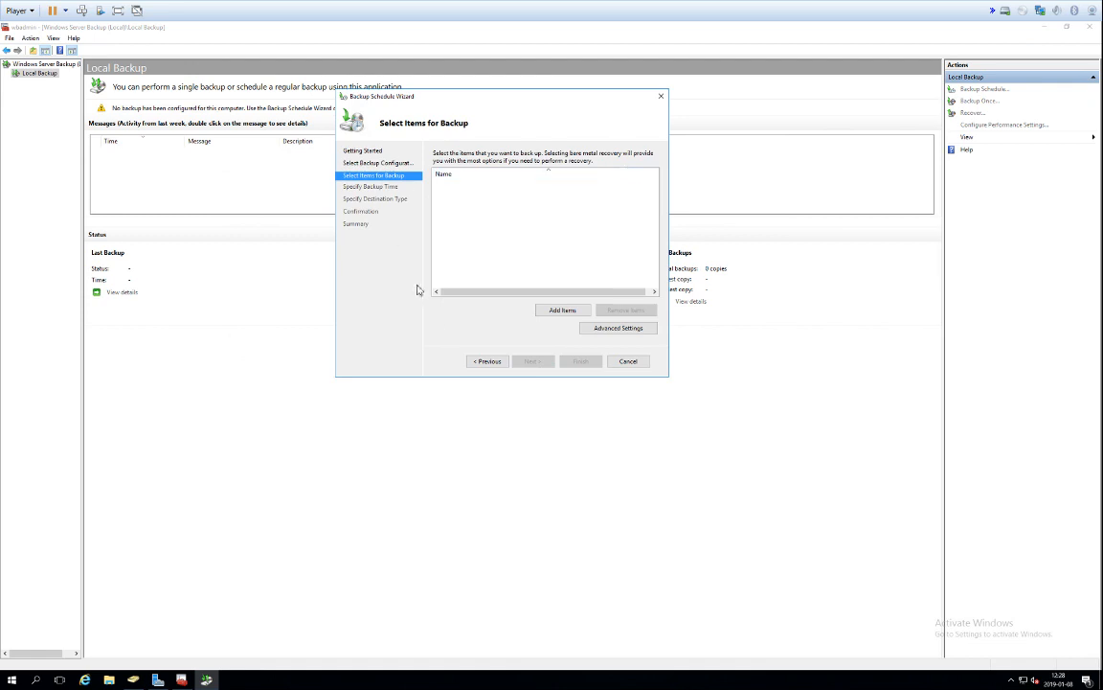
pyautogui.moveTo(521, 326)
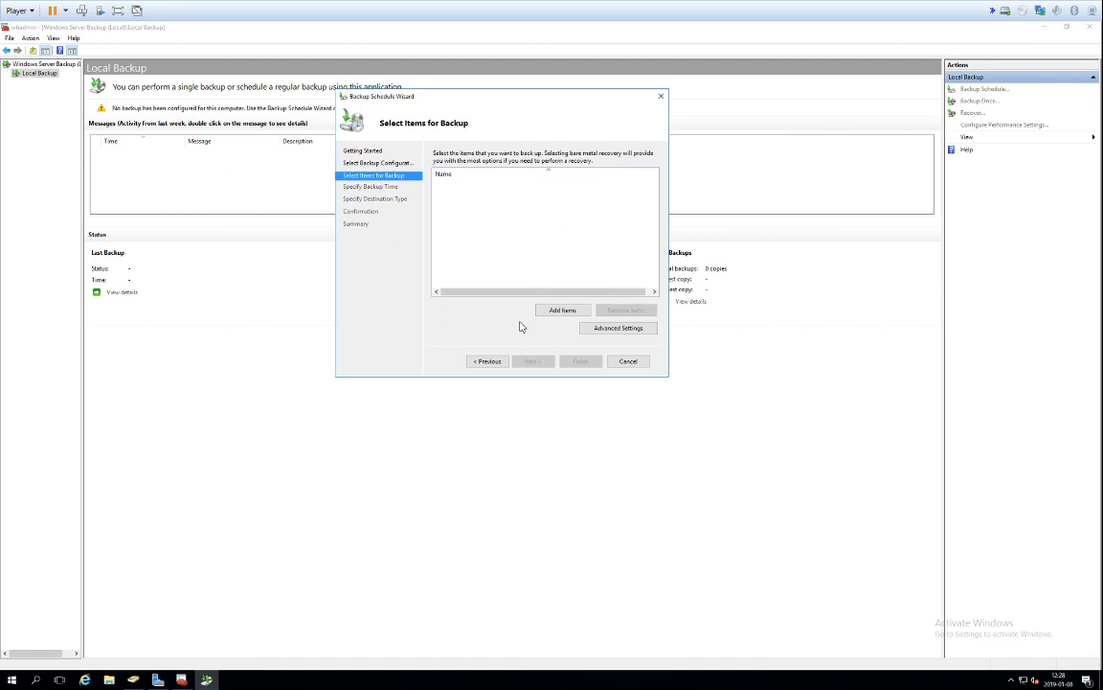
pyautogui.moveTo(471, 331)
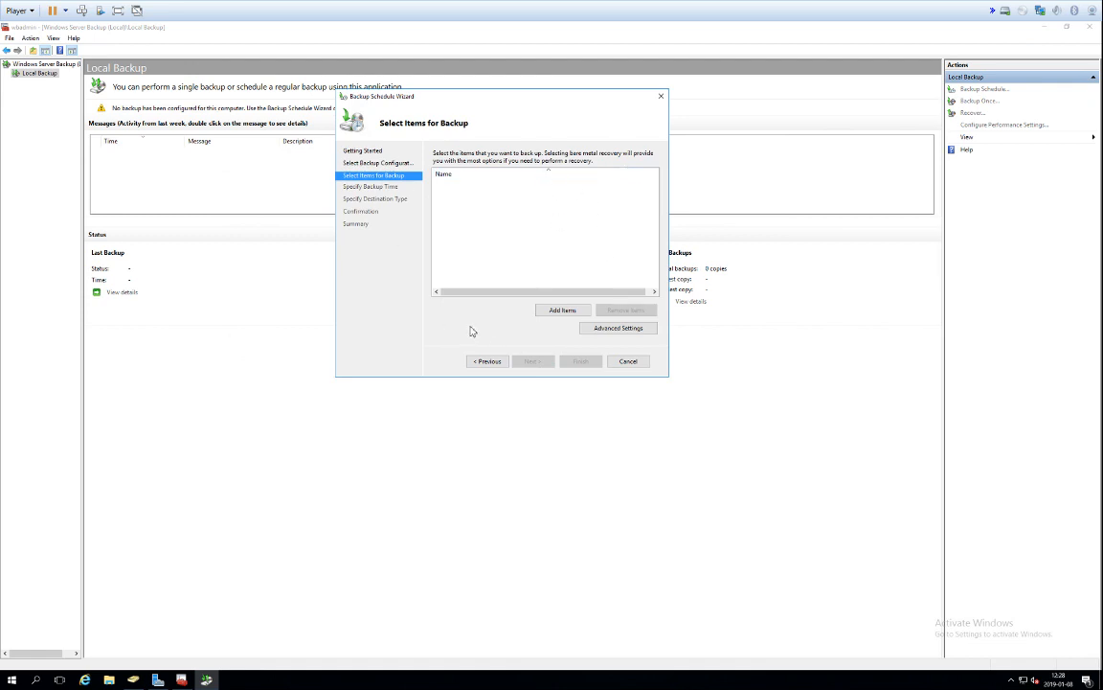
pyautogui.moveTo(513, 478)
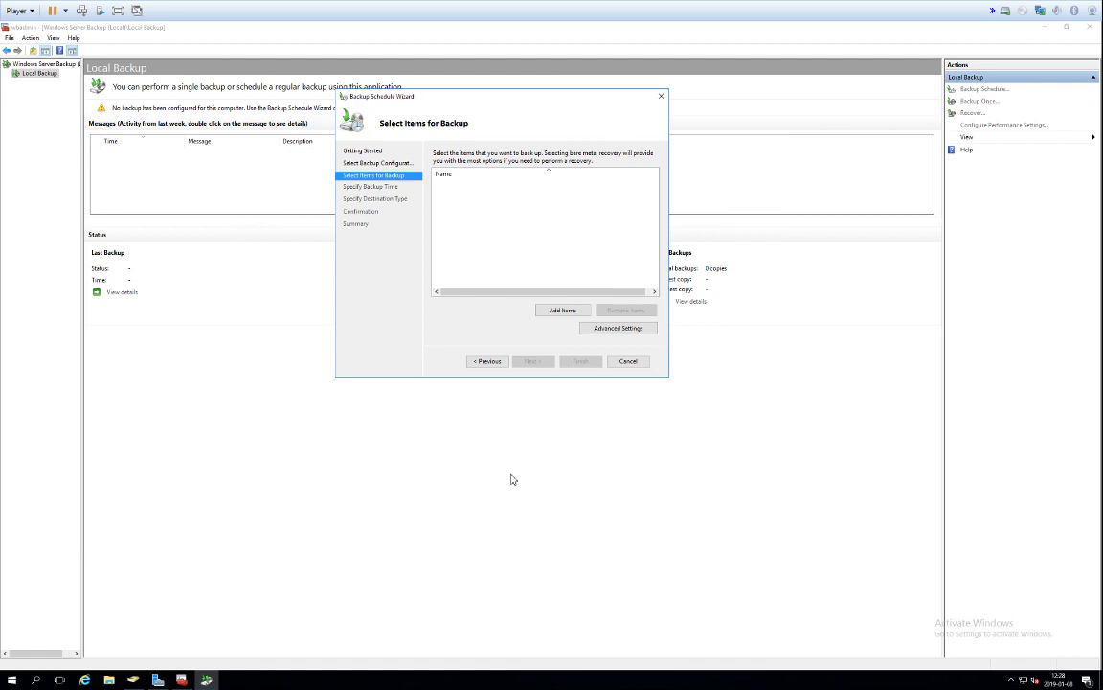
# Step: Add the Users folder from Local disk (C:) to the items selected for backup
pyautogui.click(561, 310)
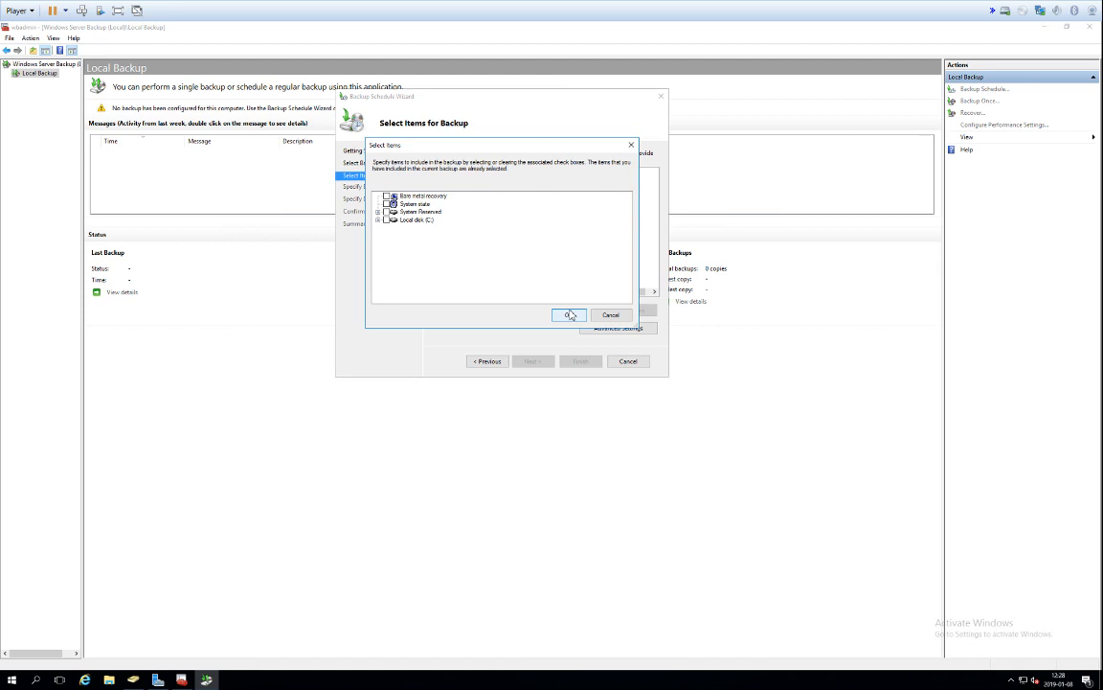
pyautogui.moveTo(407, 251)
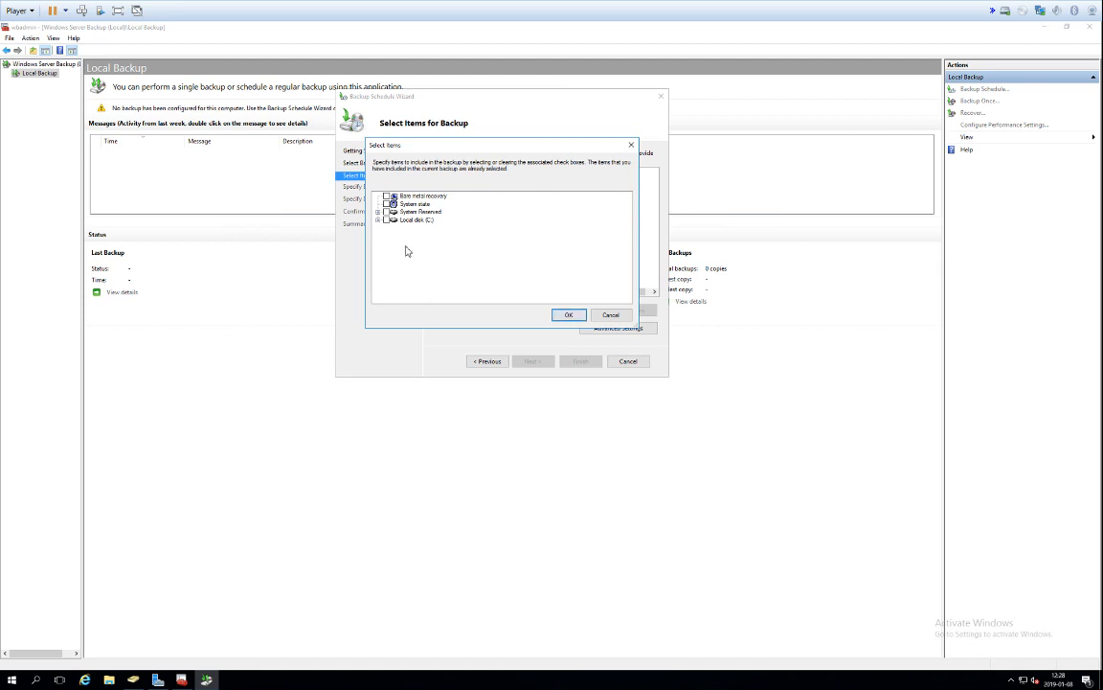
pyautogui.moveTo(544, 241)
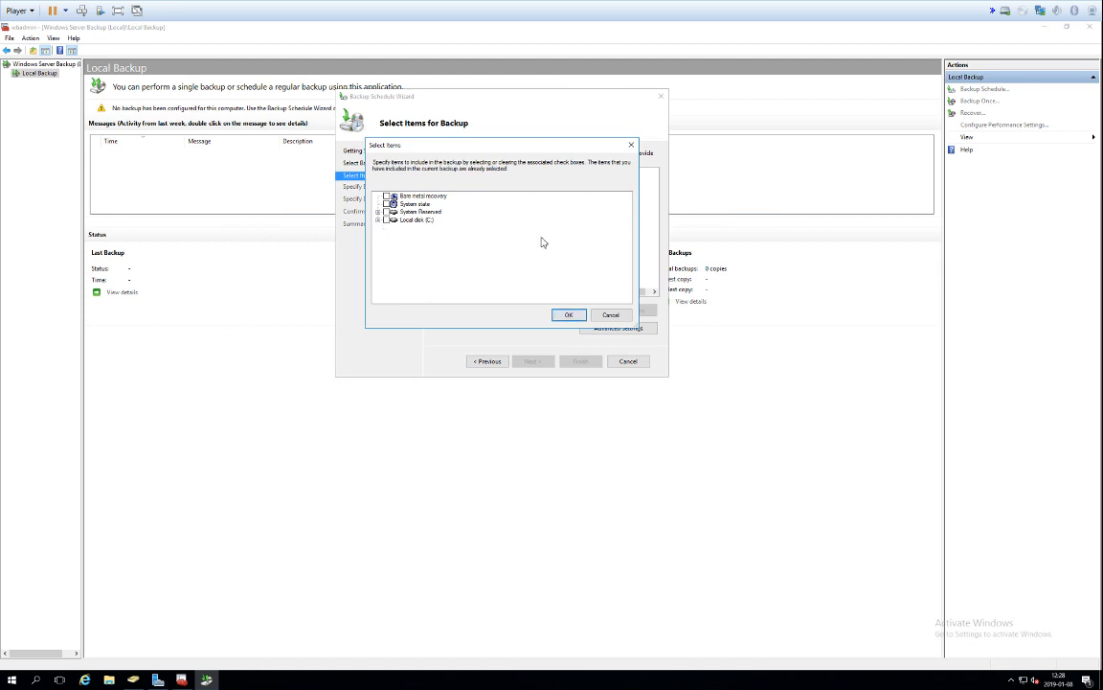
pyautogui.click(568, 314)
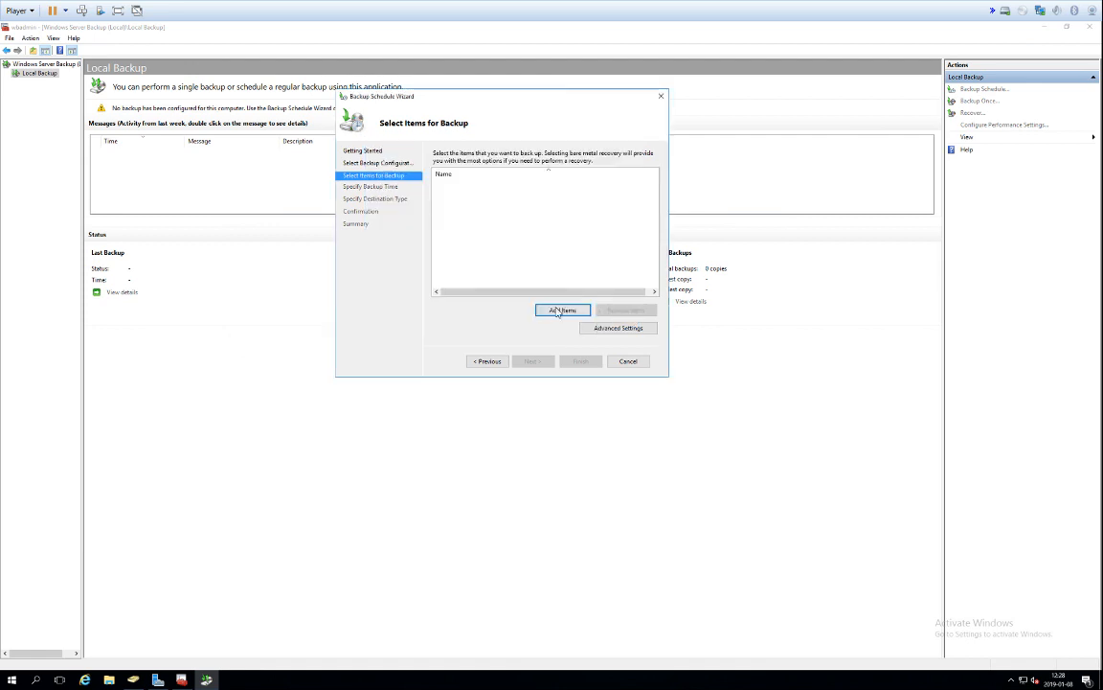
pyautogui.click(559, 311)
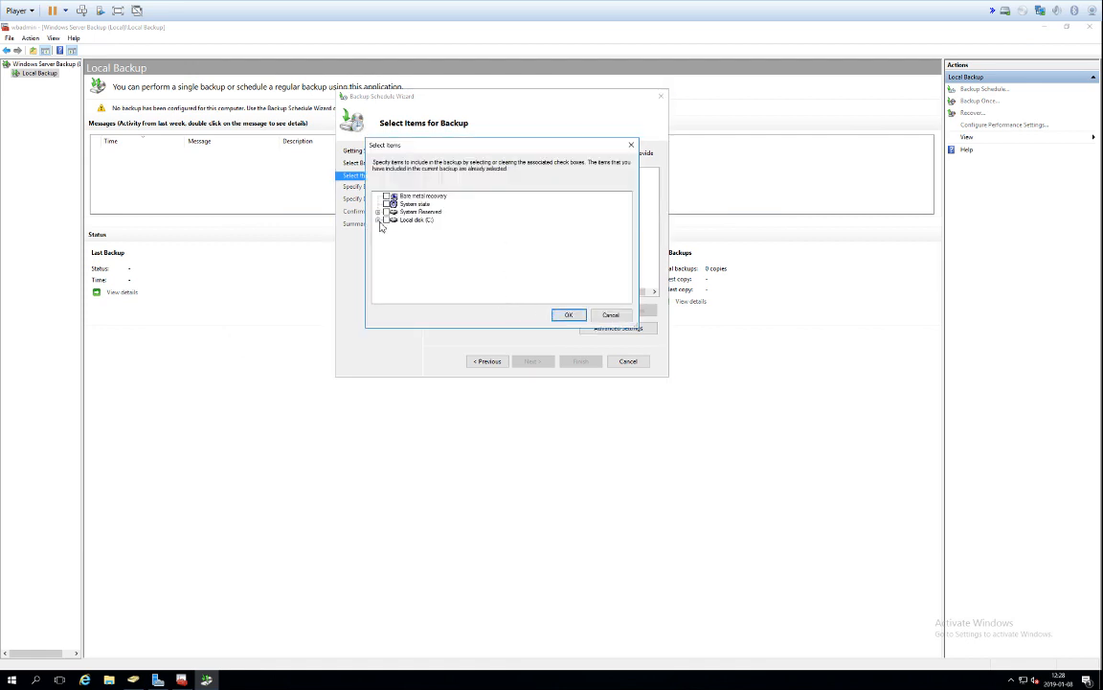
pyautogui.click(379, 218)
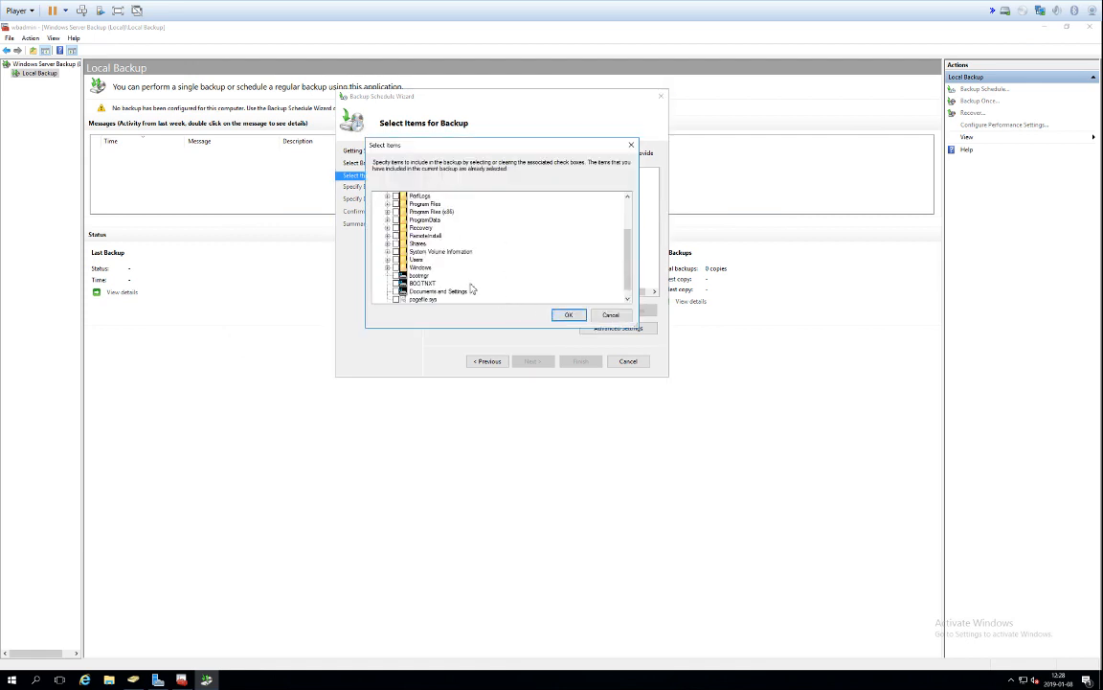
pyautogui.moveTo(532, 310)
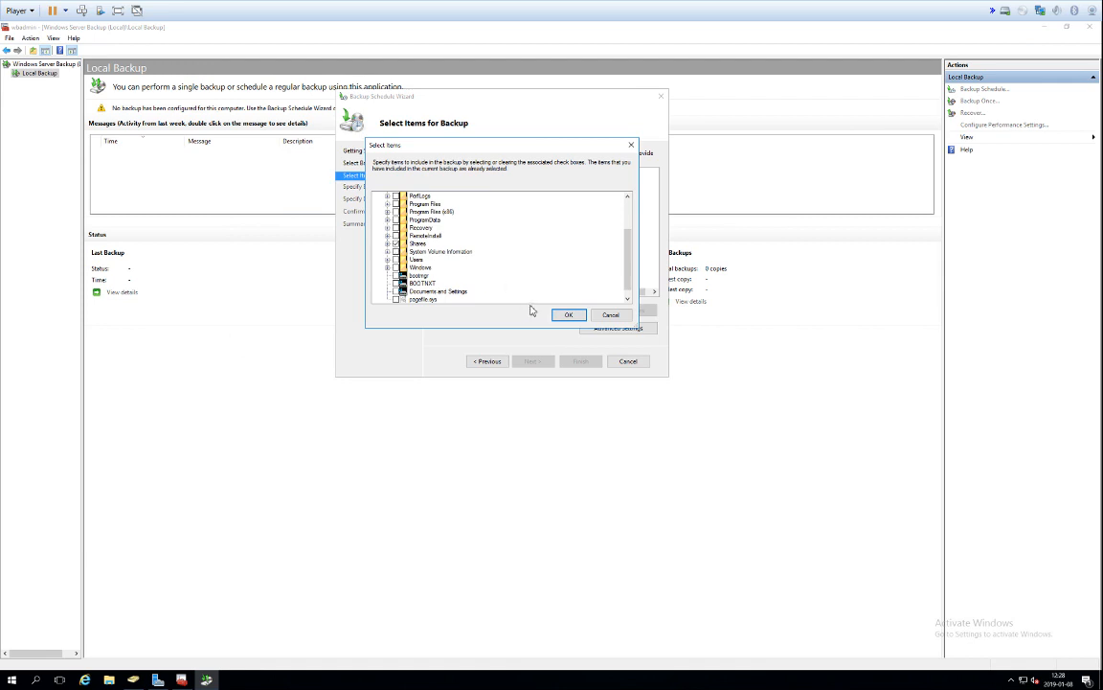
pyautogui.click(571, 315)
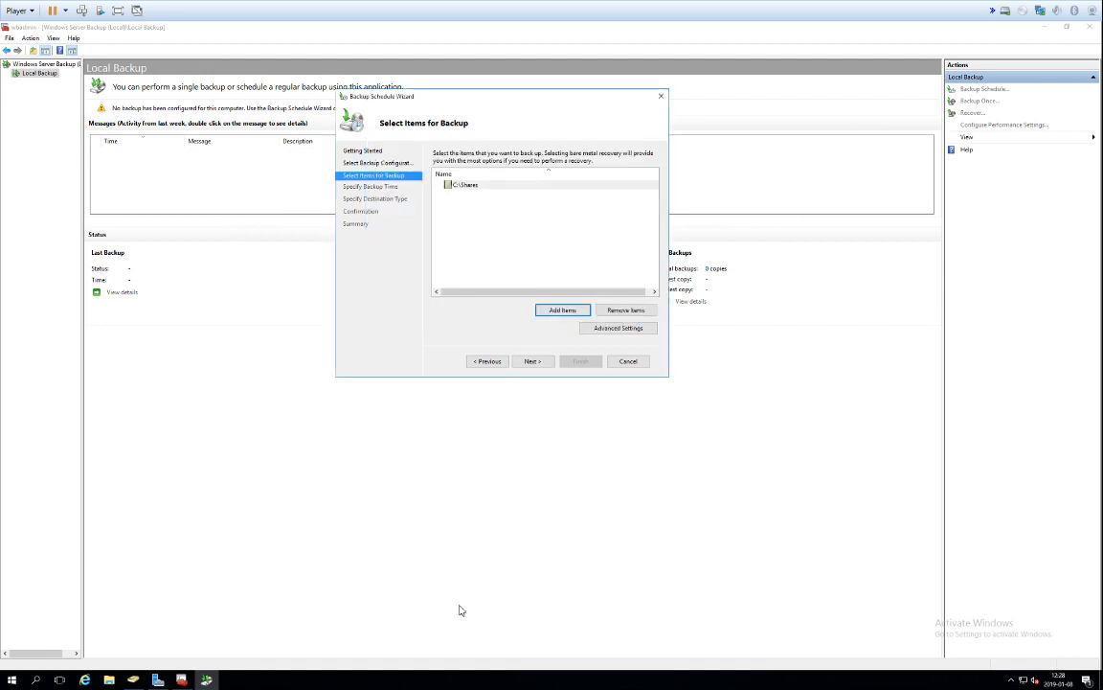
pyautogui.moveTo(446, 531)
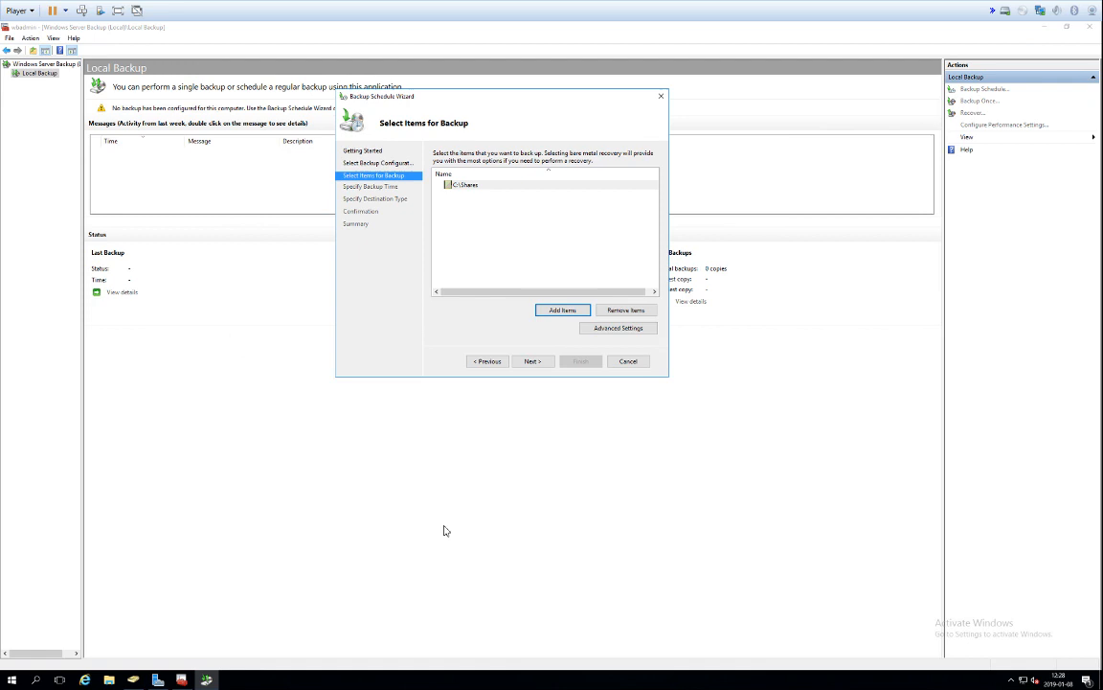
pyautogui.moveTo(438, 226)
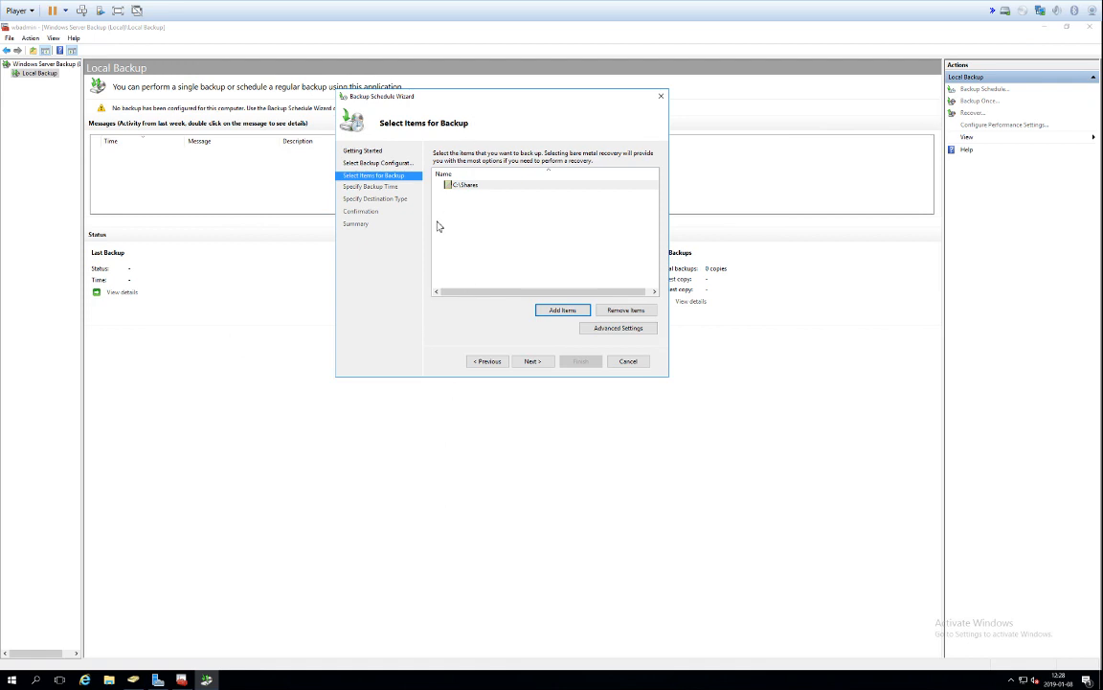
pyautogui.moveTo(552, 412)
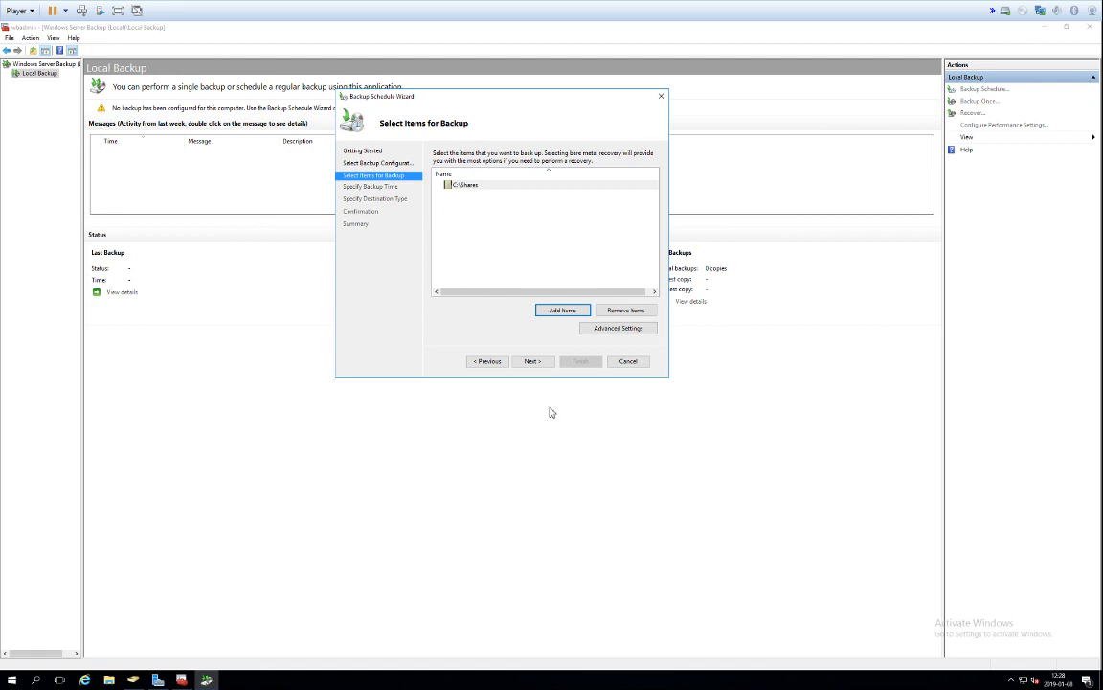
# Step: Advance to a dedicated hard disk destination, acknowledge the no-available-disks error, and cancel the wizard
pyautogui.click(532, 360)
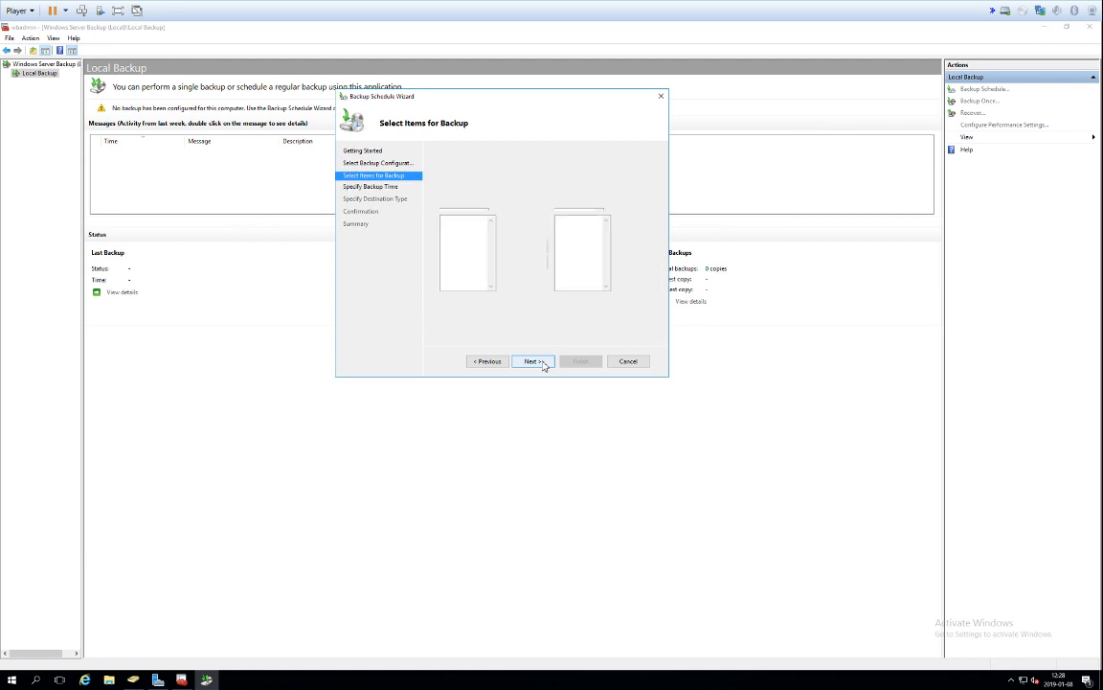
pyautogui.click(532, 360)
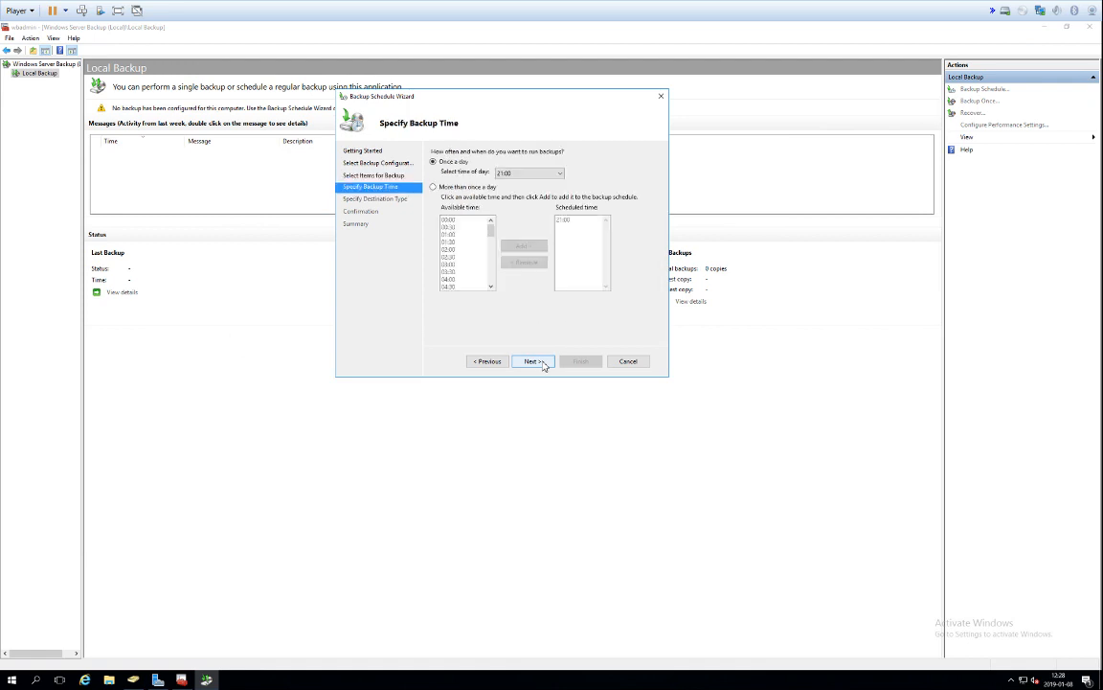
pyautogui.click(532, 360)
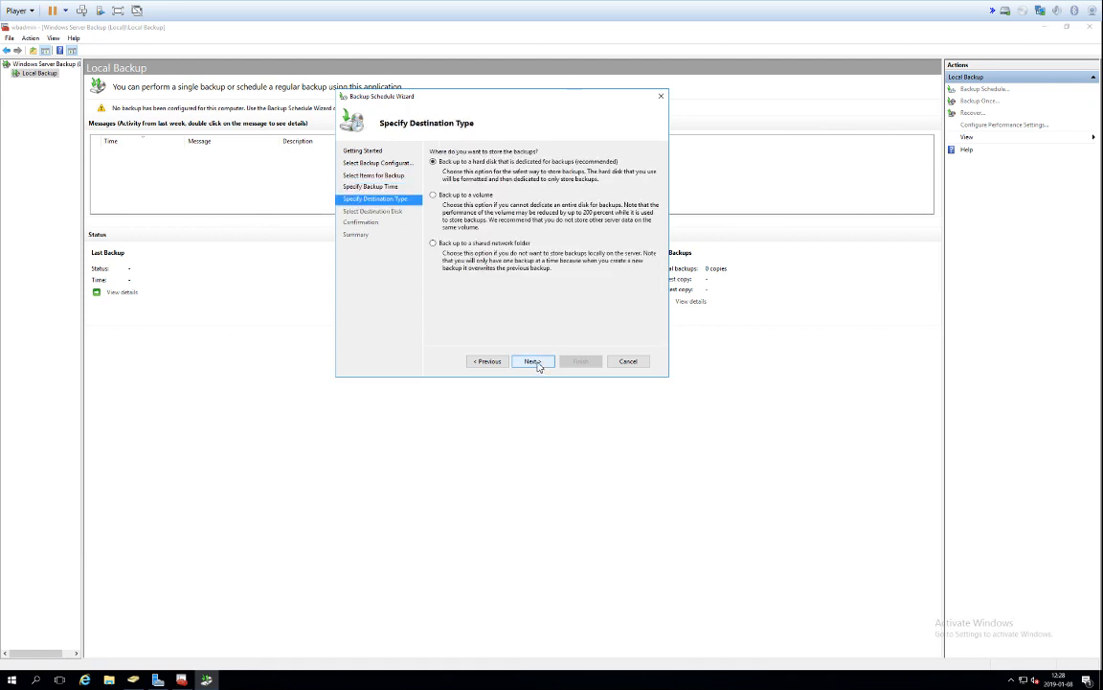
pyautogui.click(533, 360)
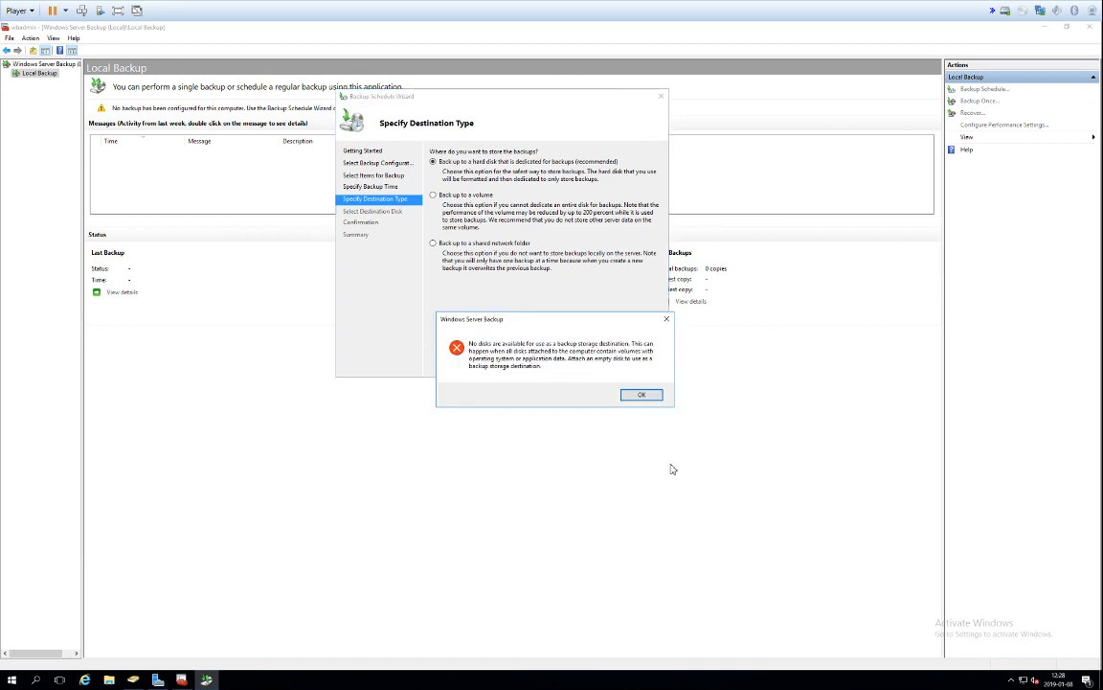
pyautogui.click(642, 395)
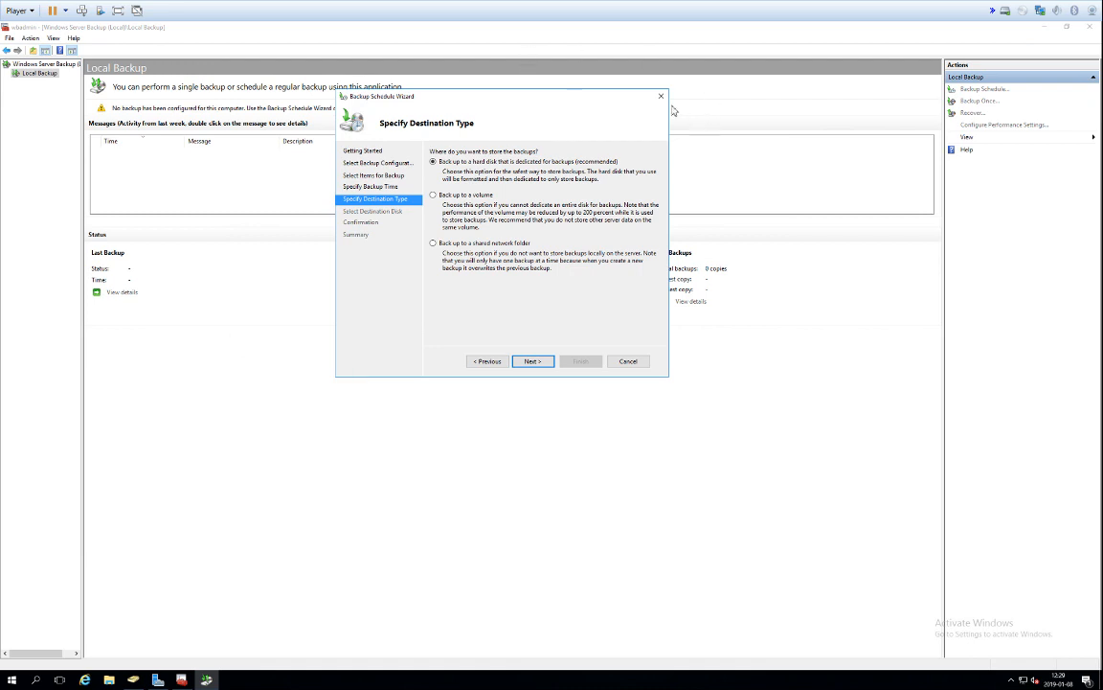
pyautogui.click(628, 360)
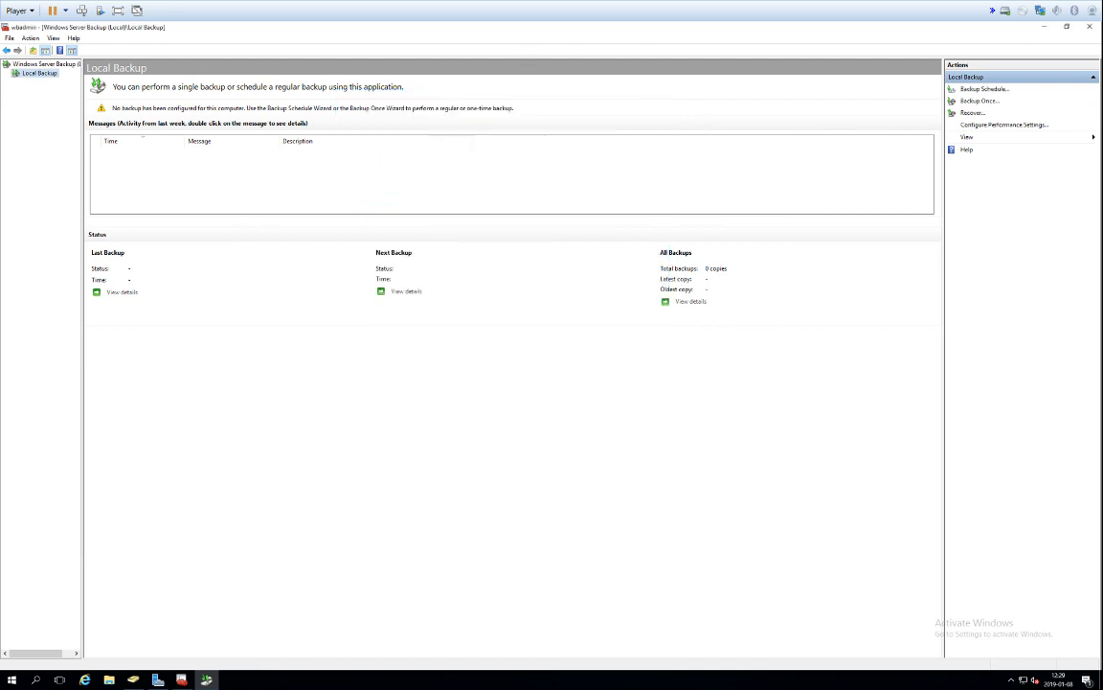
pyautogui.moveTo(1000, 115)
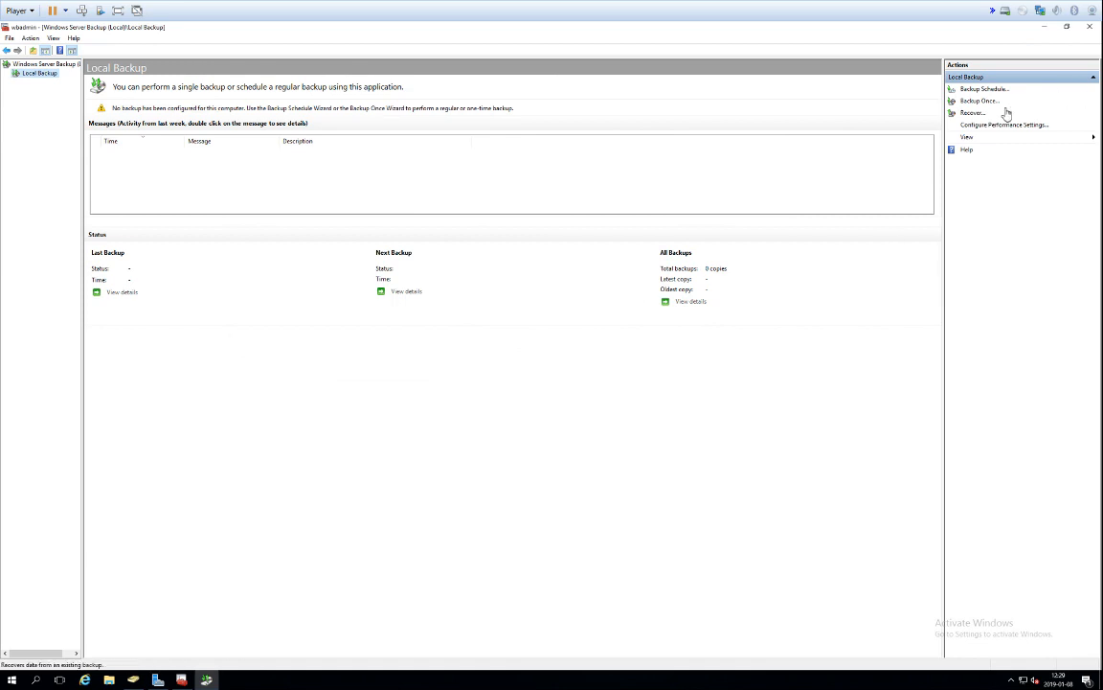
pyautogui.click(977, 113)
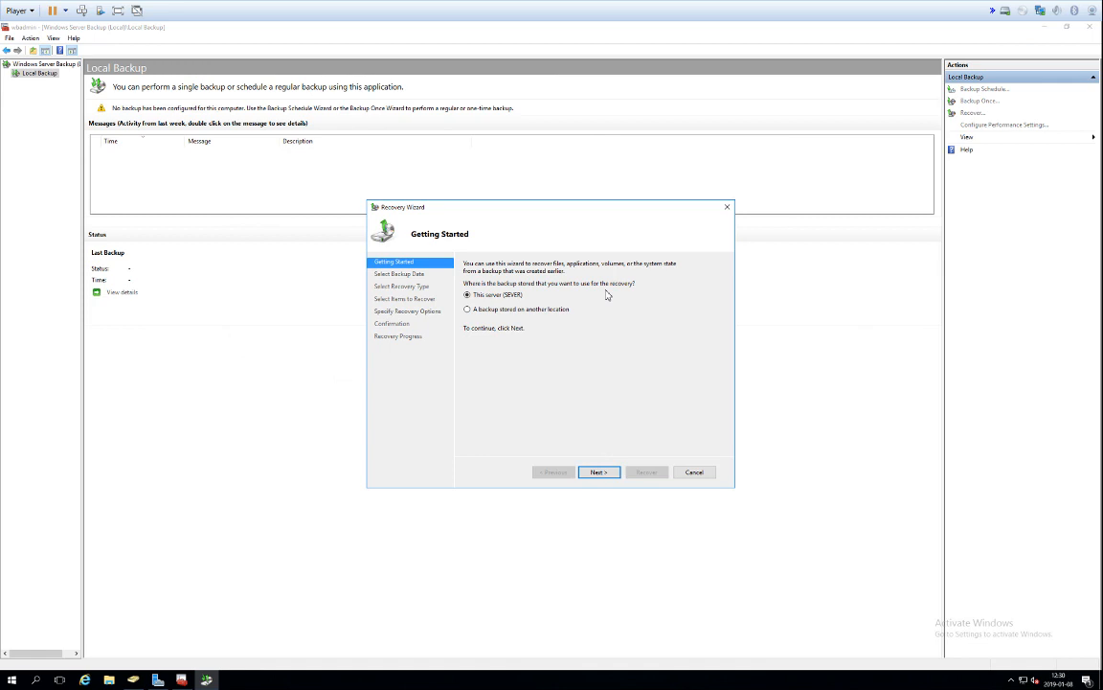
pyautogui.moveTo(727, 207)
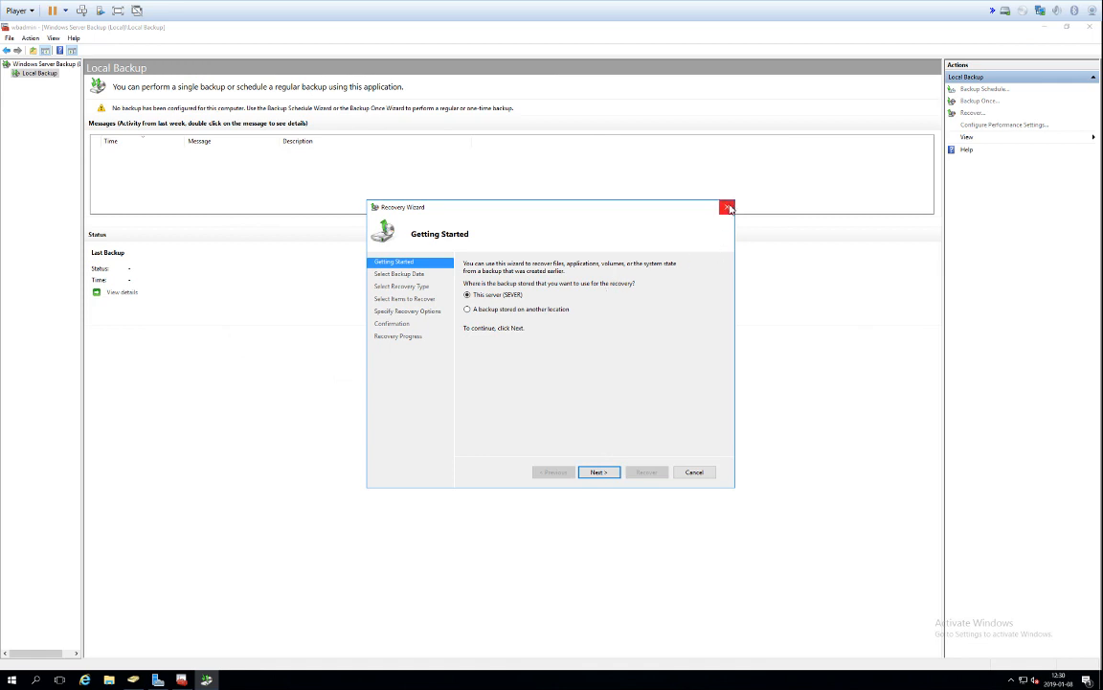
pyautogui.click(728, 206)
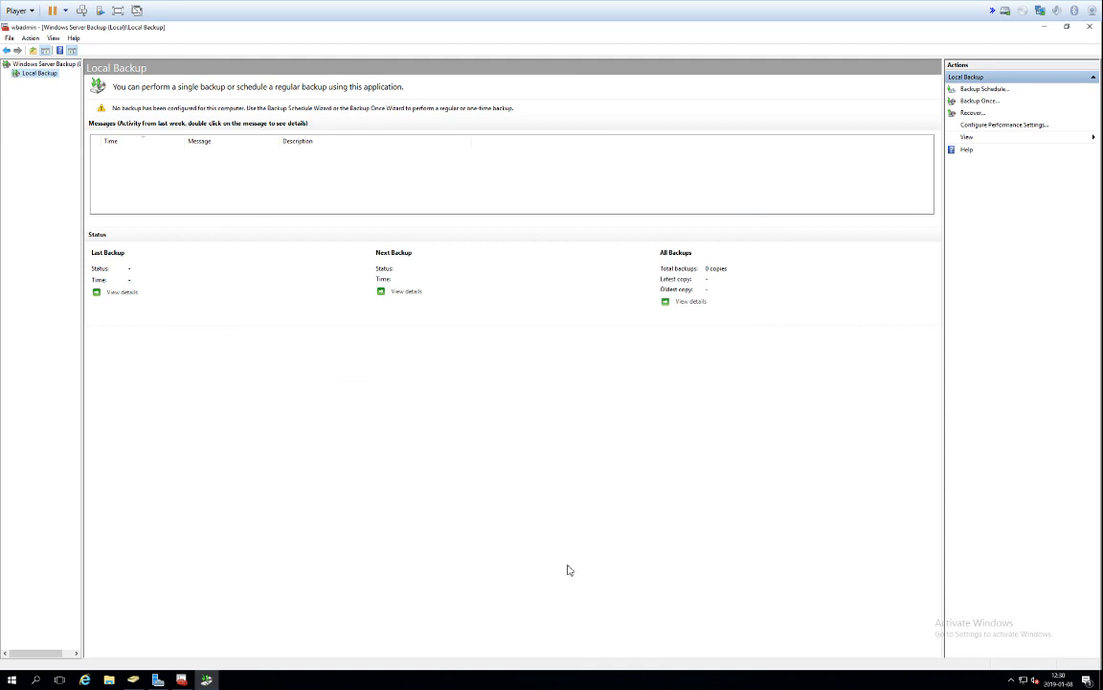